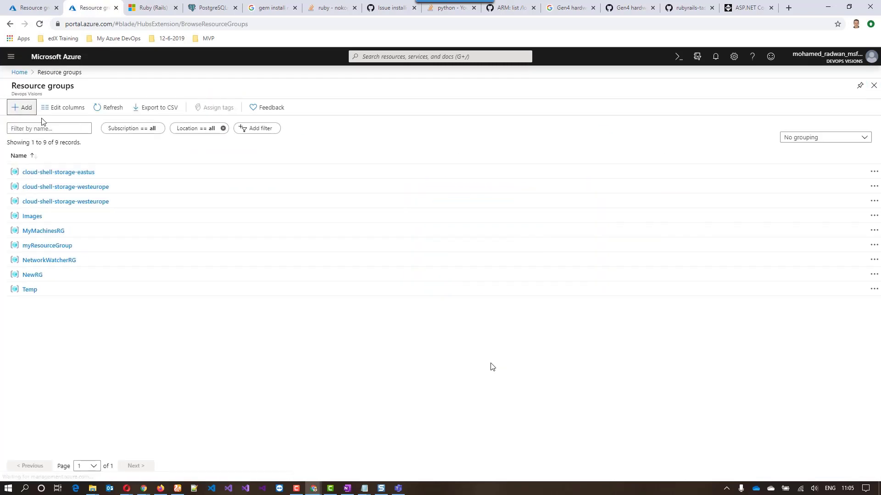
- Create resource group RGDemoRadwan in the (Europe) UK South region
{"action": "left_click", "coordinate": [22, 107]}
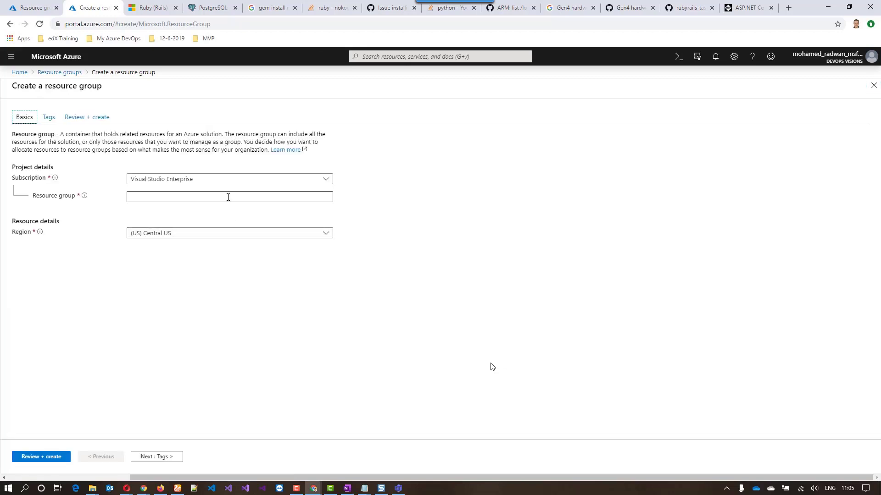
{"action": "left_click", "coordinate": [228, 197]}
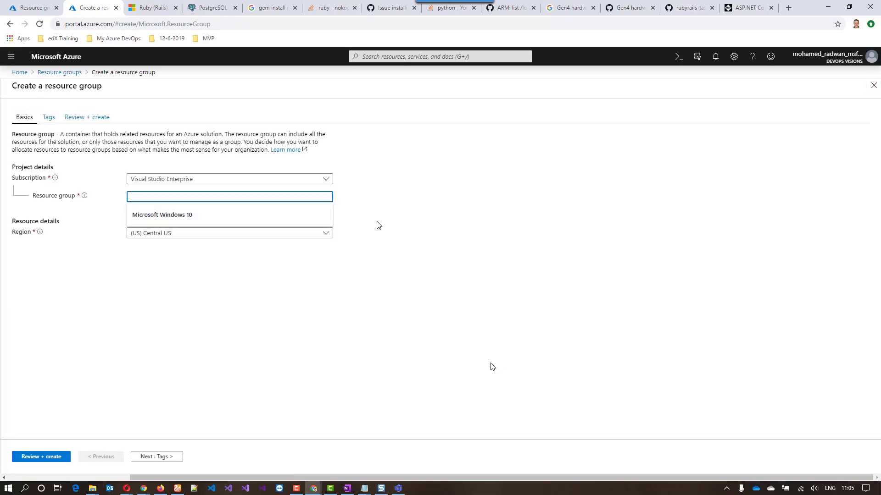
{"action": "type", "text": "RGDemo"}
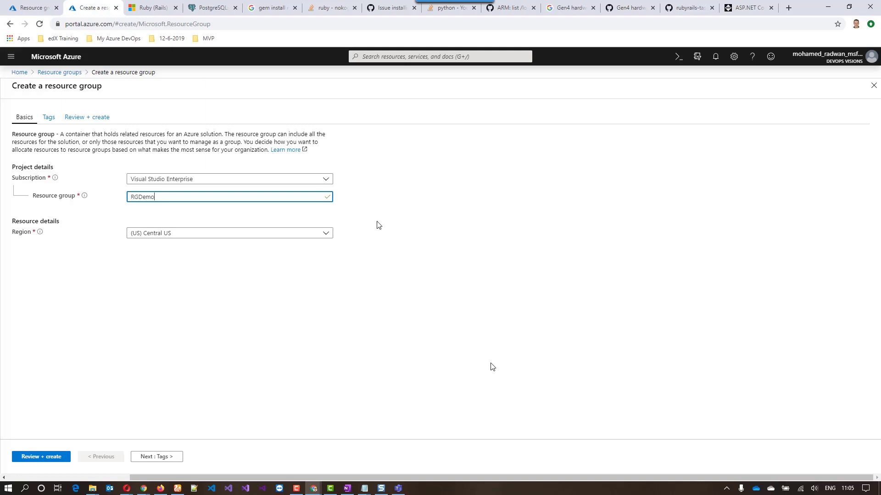
{"action": "type", "text": "Radwan"}
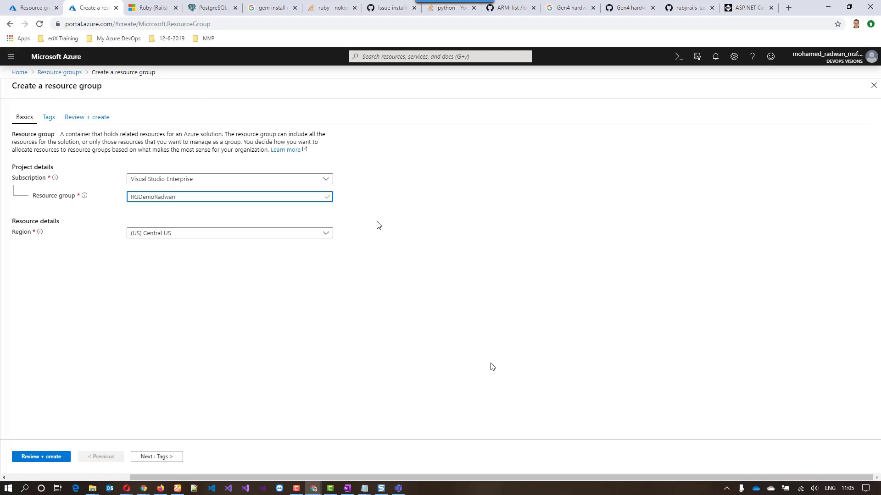
{"action": "left_click", "coordinate": [229, 232]}
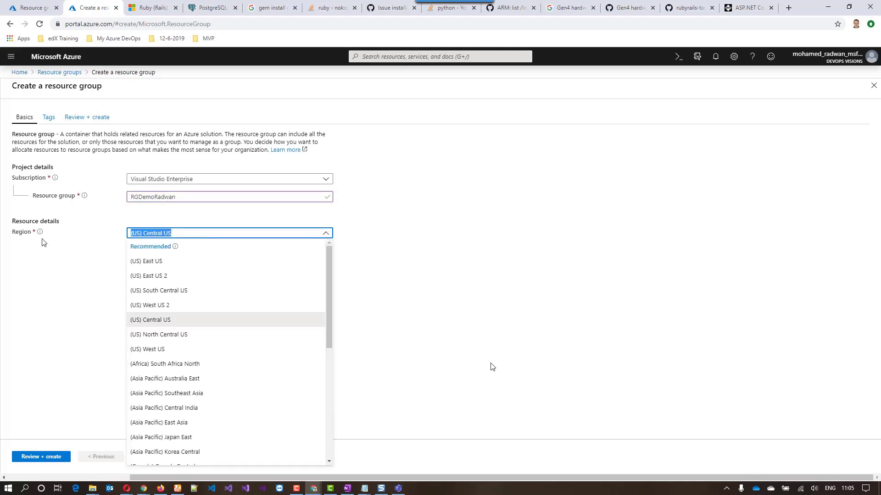
{"action": "type", "text": "UK"}
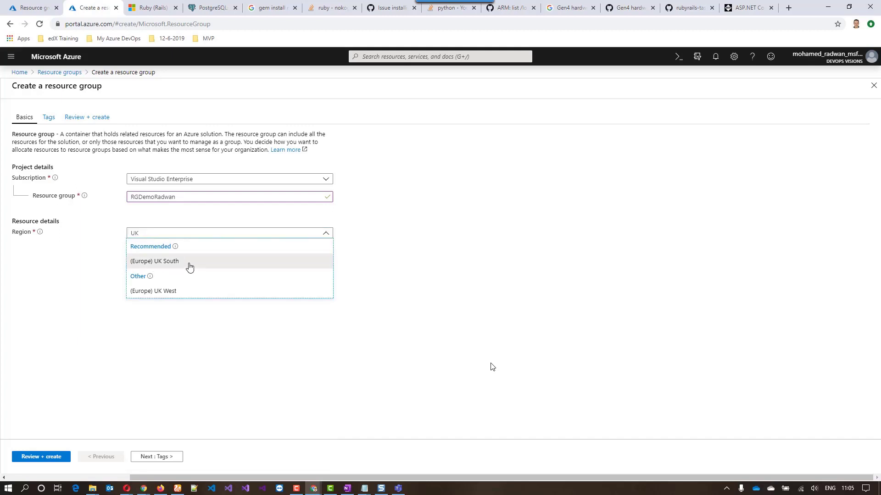
{"action": "left_click", "coordinate": [154, 260]}
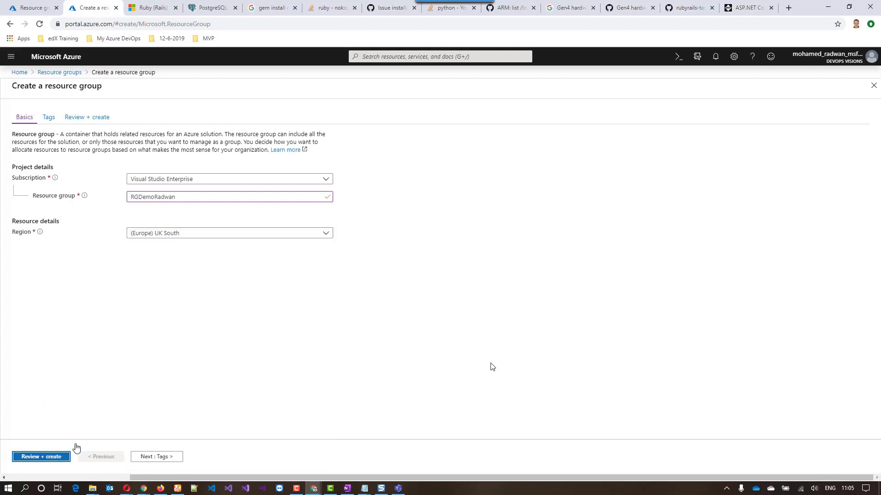
{"action": "left_click", "coordinate": [41, 457]}
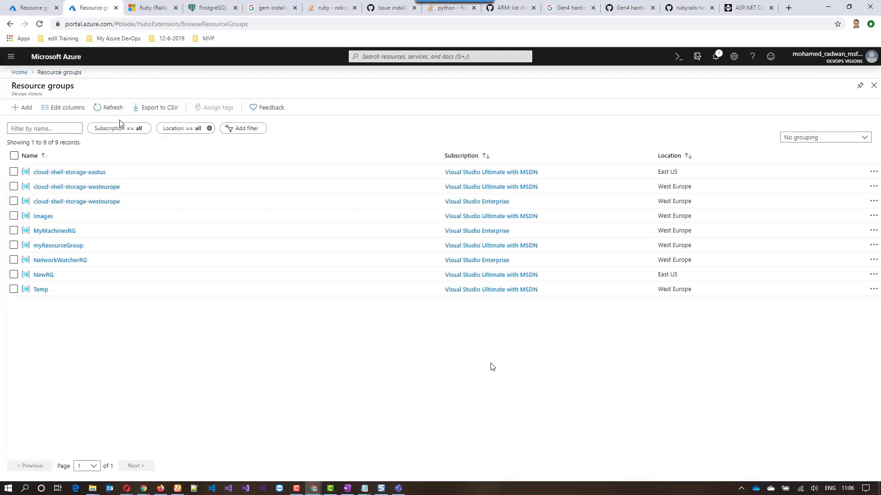
- Refresh the list, open RGDemoRadwan, and search the Marketplace for 'windows'
{"action": "left_click", "coordinate": [112, 108]}
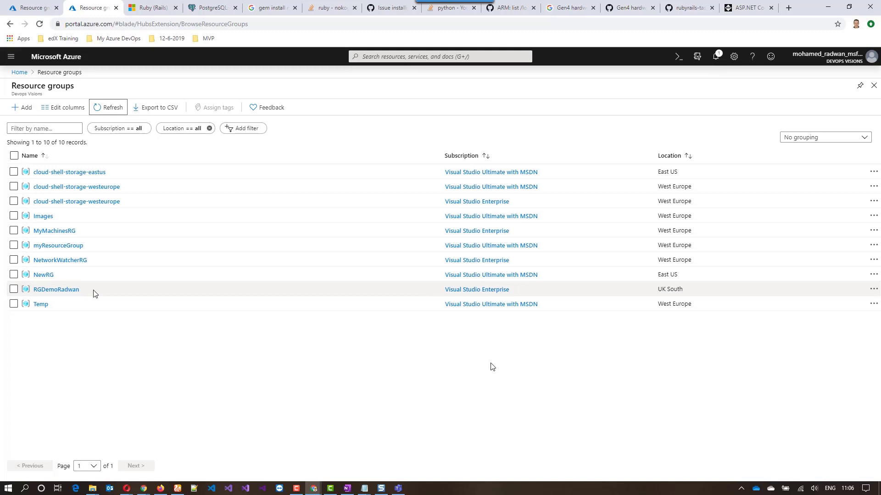
{"action": "left_click", "coordinate": [56, 290]}
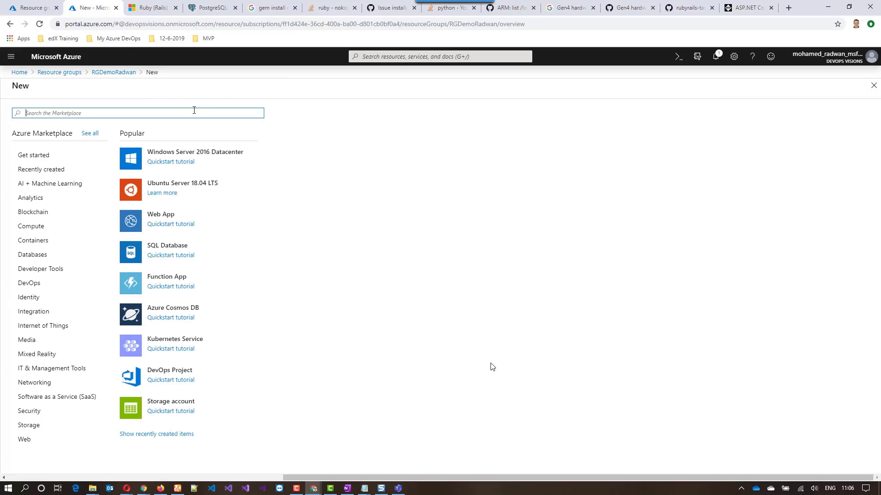
{"action": "type", "text": "windows"}
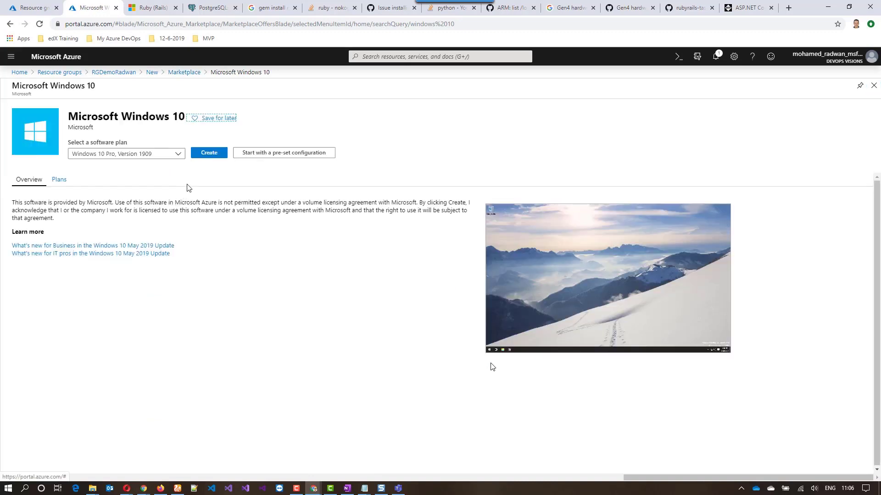
- Start a Windows 10 VM named VMWinDemoRadwan in the UK South region
{"action": "left_click", "coordinate": [208, 152]}
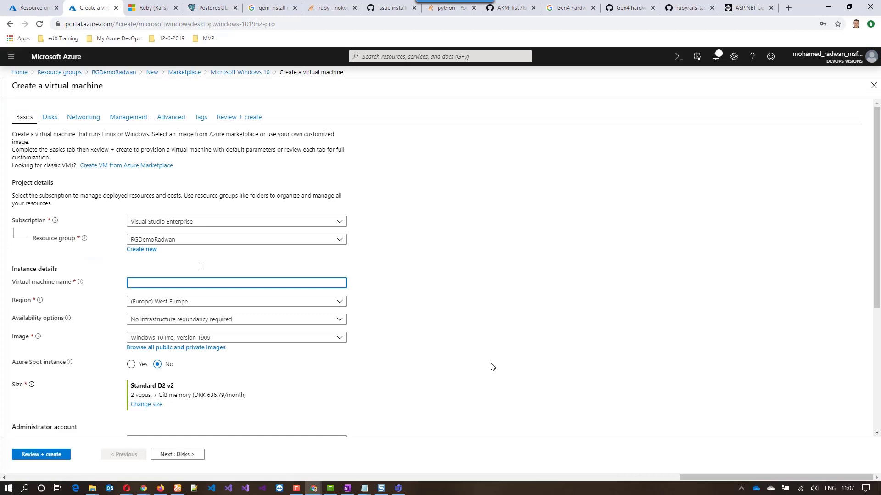
{"action": "type", "text": "VMWinDemo"}
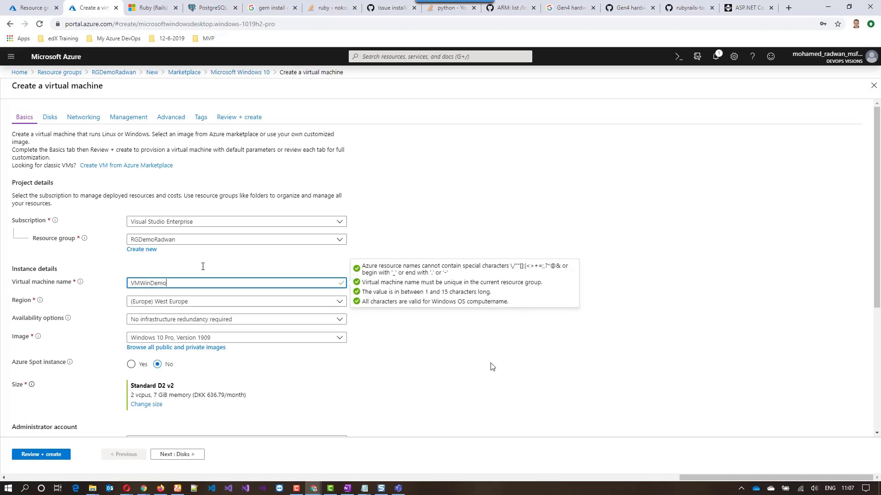
{"action": "type", "text": "Radwan"}
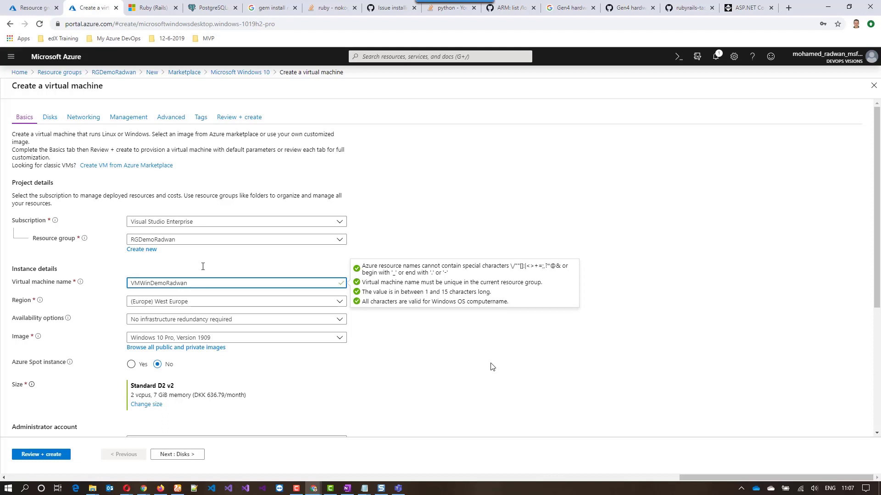
{"action": "type", "text": "uk"}
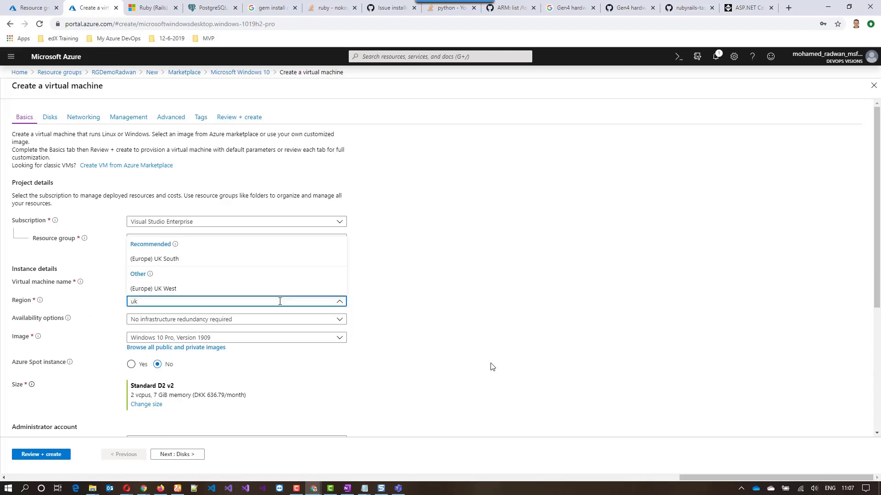
{"action": "left_click", "coordinate": [154, 258]}
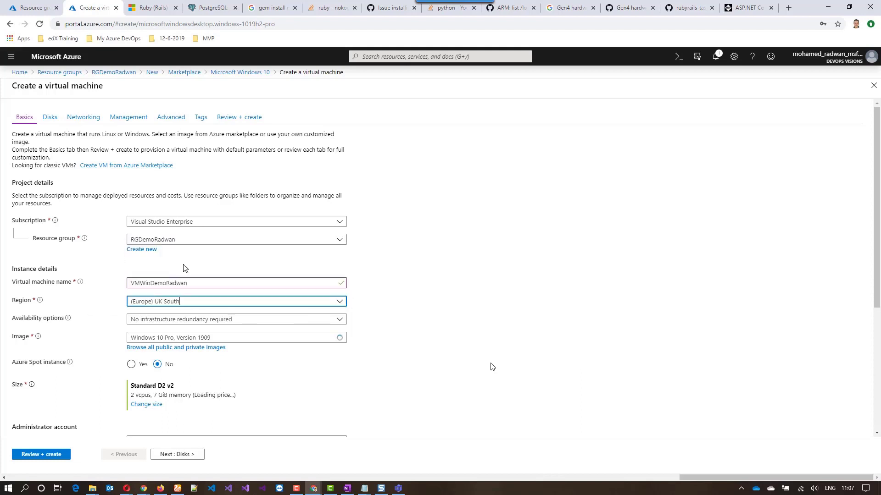
- Change the VM size to Standard A2m v2
{"action": "left_click", "coordinate": [146, 404]}
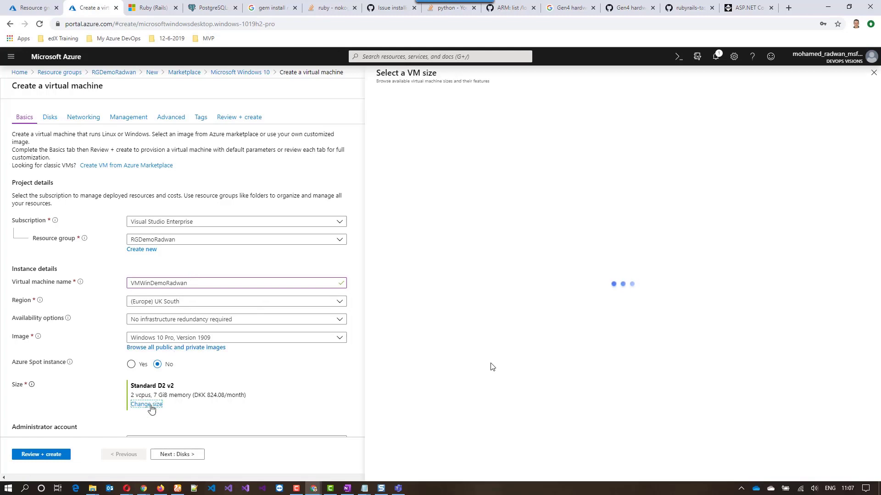
{"action": "left_click", "coordinate": [146, 404]}
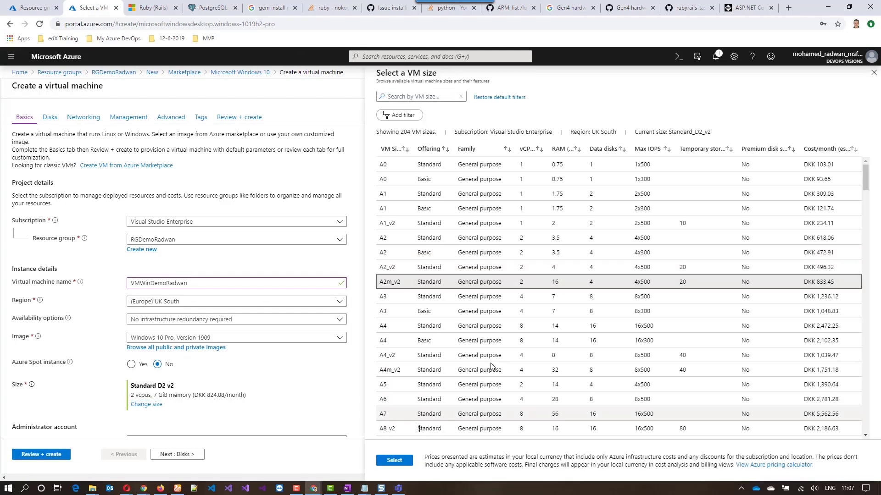
{"action": "left_click", "coordinate": [393, 460]}
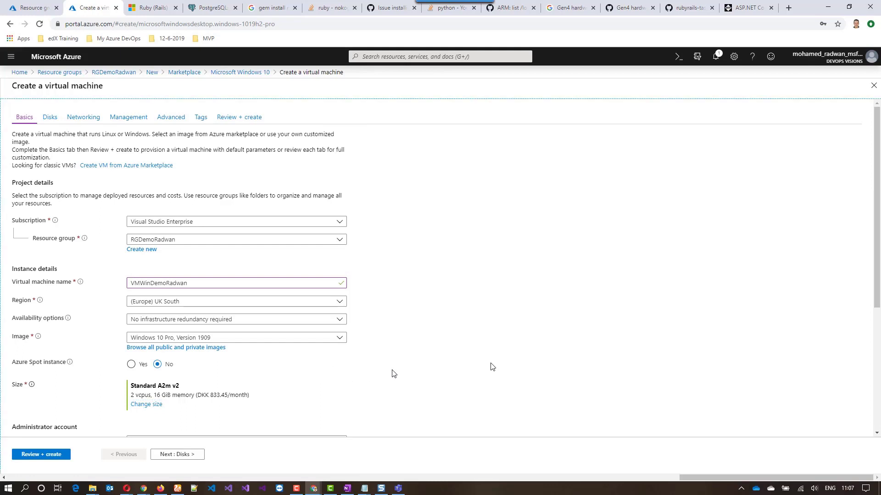
- Enter admin username mradwan with a password and run Review + create validation
{"action": "scroll", "scroll_direction": "down", "scroll_amount": 3}
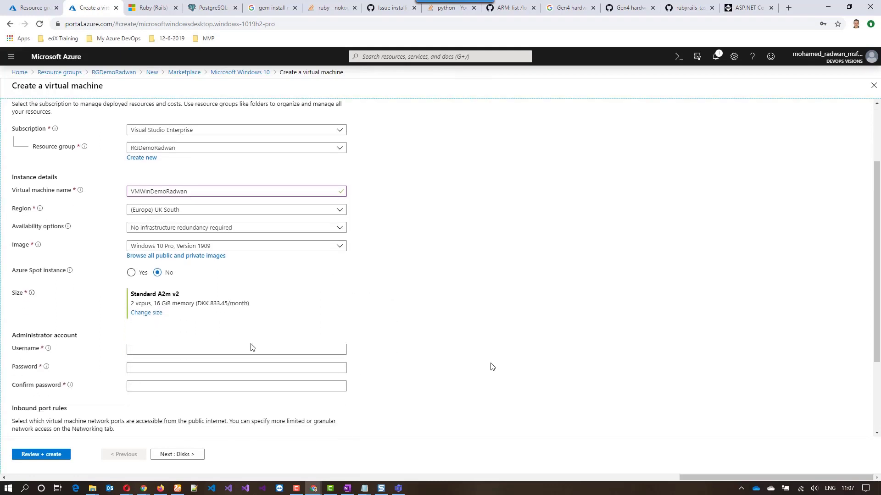
{"action": "type", "text": "mradwan"}
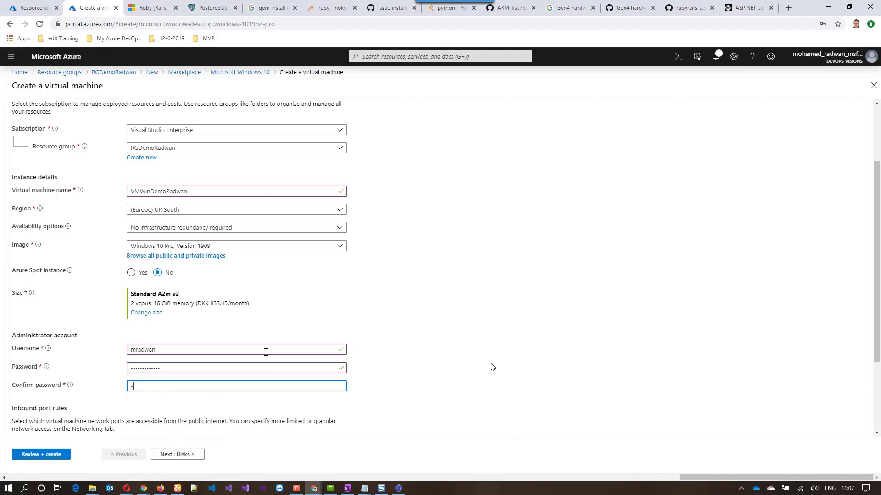
{"action": "type", "text": "•••••"}
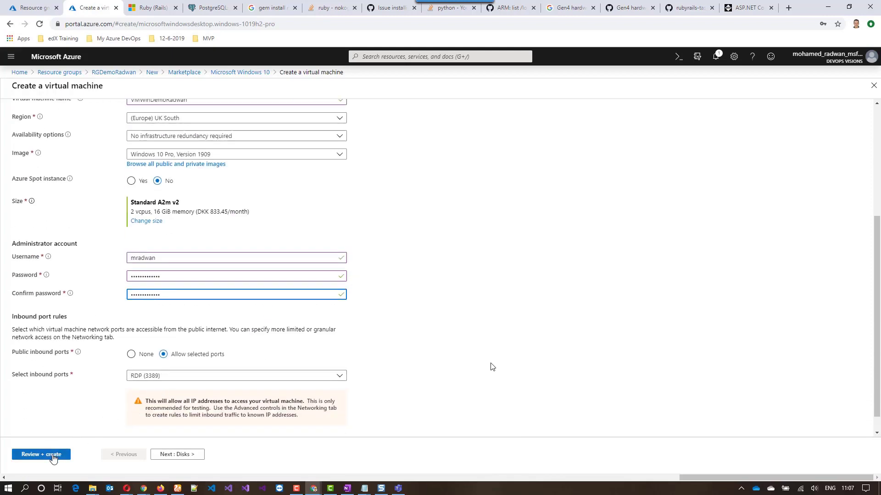
{"action": "left_click", "coordinate": [41, 455]}
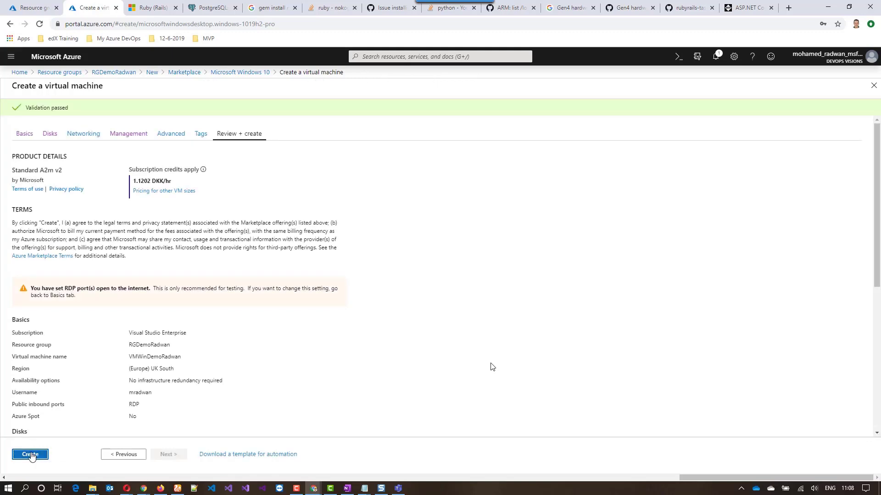
- Create the Windows VM, then add a new resource to RGDemoRadwan
{"action": "left_click", "coordinate": [30, 454]}
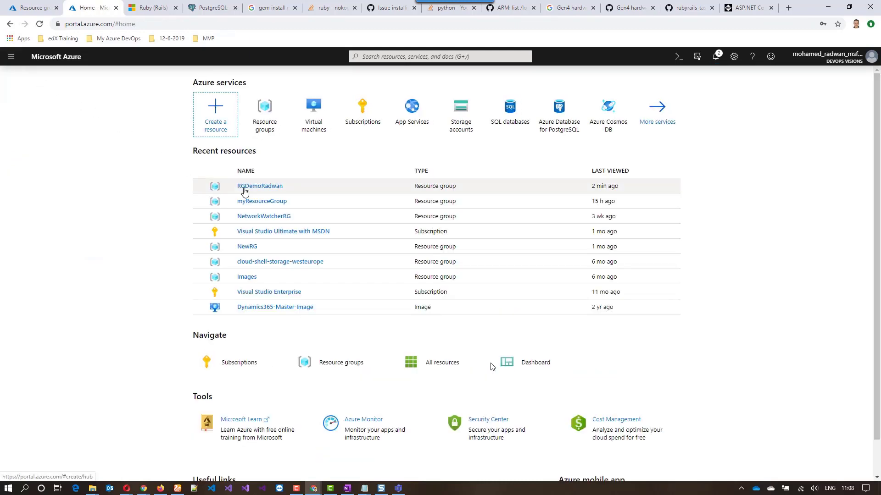
{"action": "left_click", "coordinate": [259, 186]}
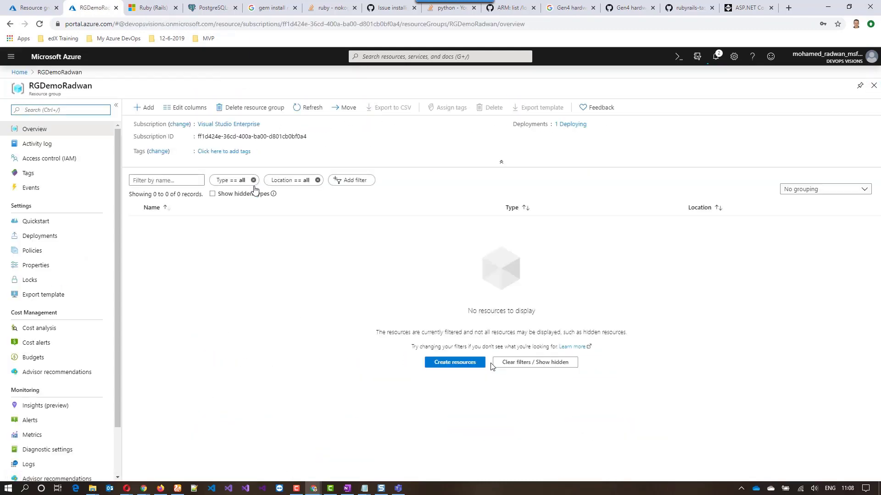
{"action": "left_click", "coordinate": [143, 108]}
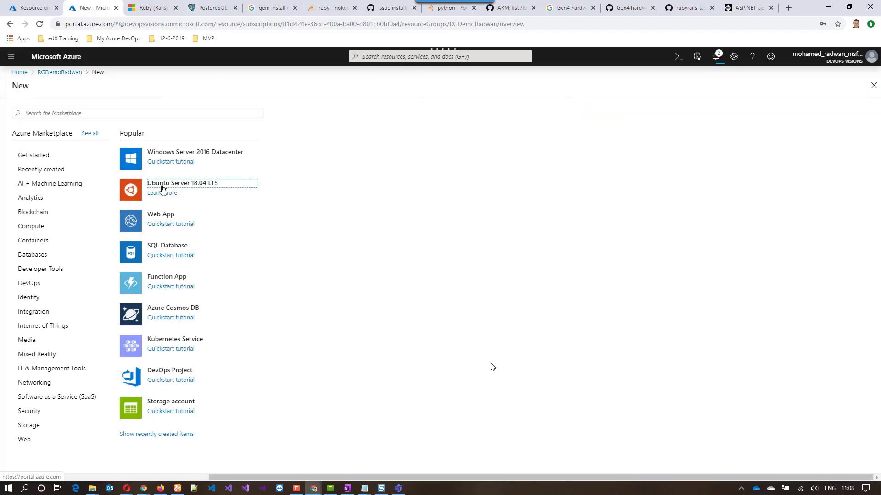
- Start an Ubuntu Server 18.04 LTS VM named VMLinuxDemoRadwan in UK South, size Standard A2m v2
{"action": "left_click", "coordinate": [182, 183]}
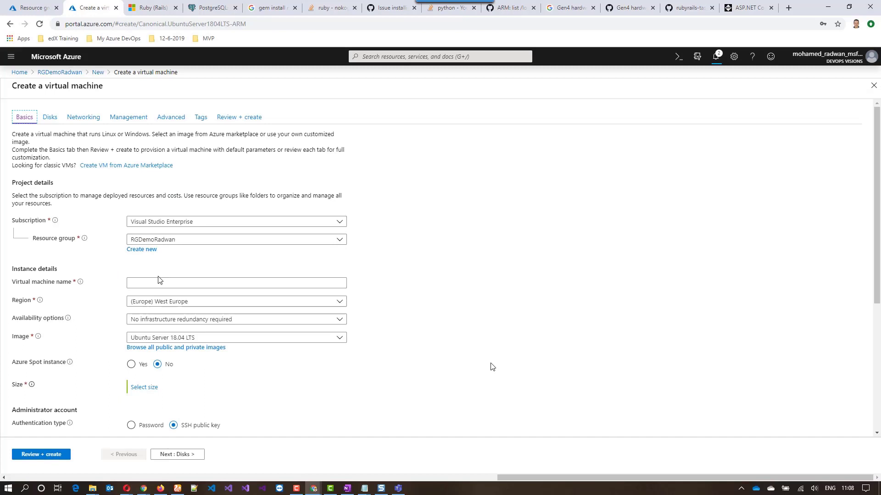
{"action": "type", "text": "VMLinuxDemoRadwan"}
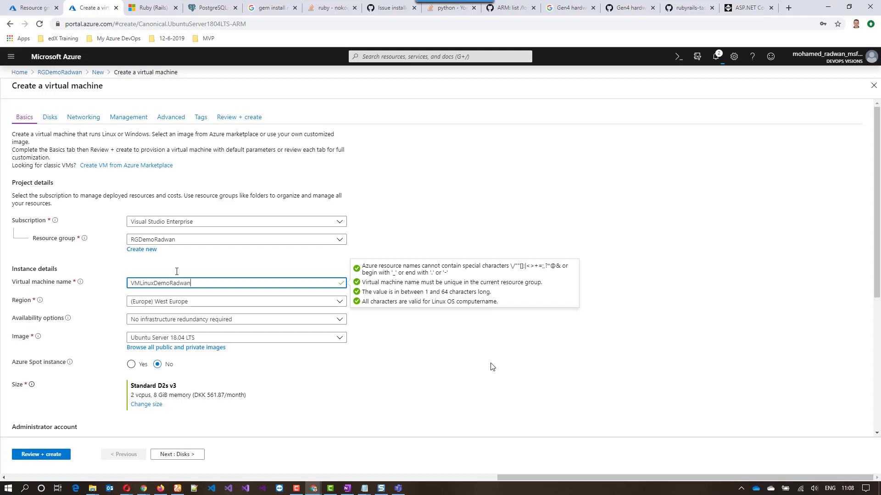
{"action": "mouse_move", "coordinate": [336, 304]}
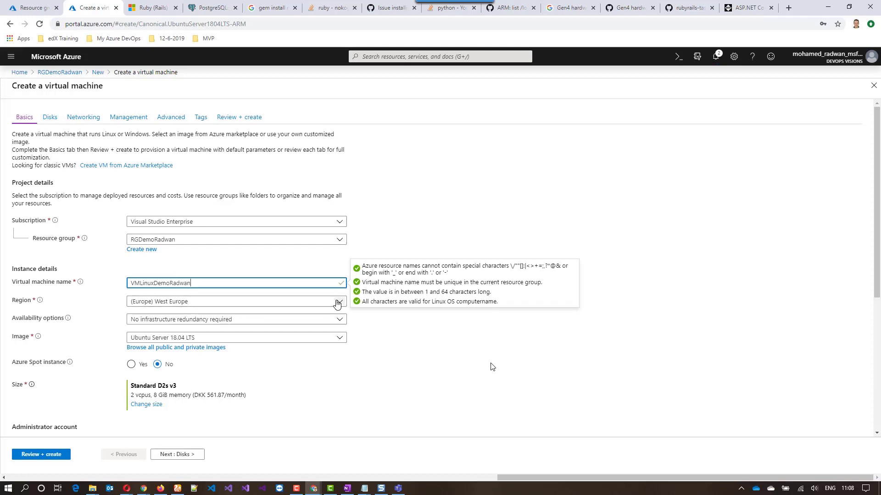
{"action": "type", "text": "Uk"}
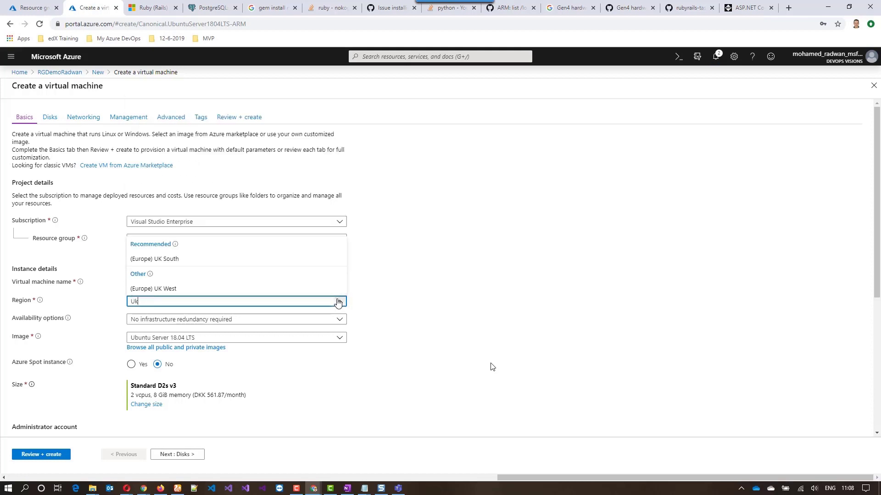
{"action": "left_click", "coordinate": [155, 259]}
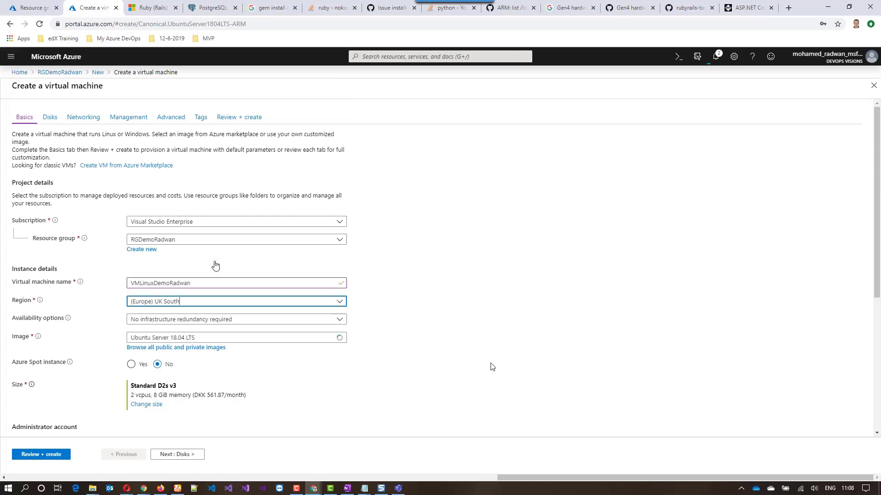
{"action": "left_click", "coordinate": [146, 405]}
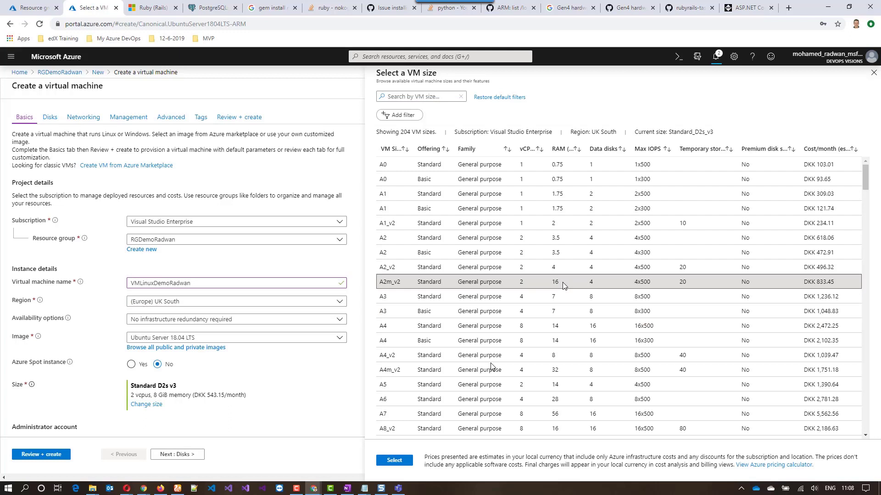
{"action": "left_click", "coordinate": [395, 460]}
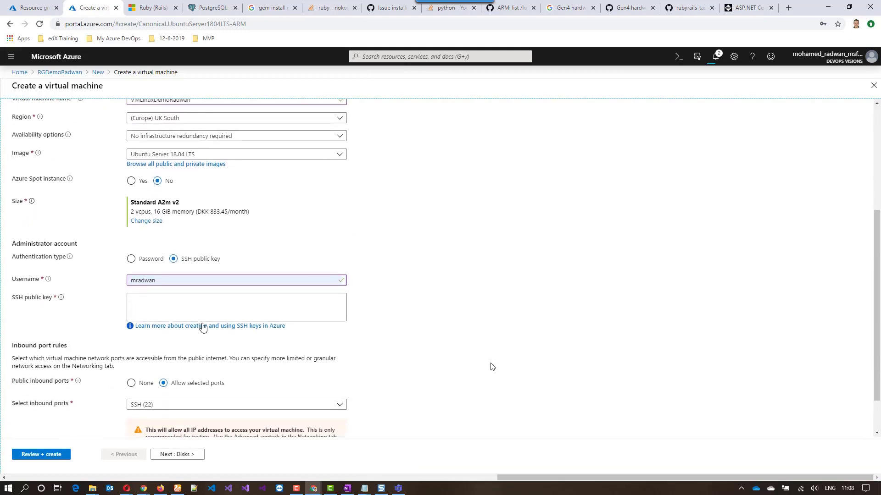
- Use password authentication with matching admin passwords and validate the Linux VM settings
{"action": "left_click", "coordinate": [132, 259]}
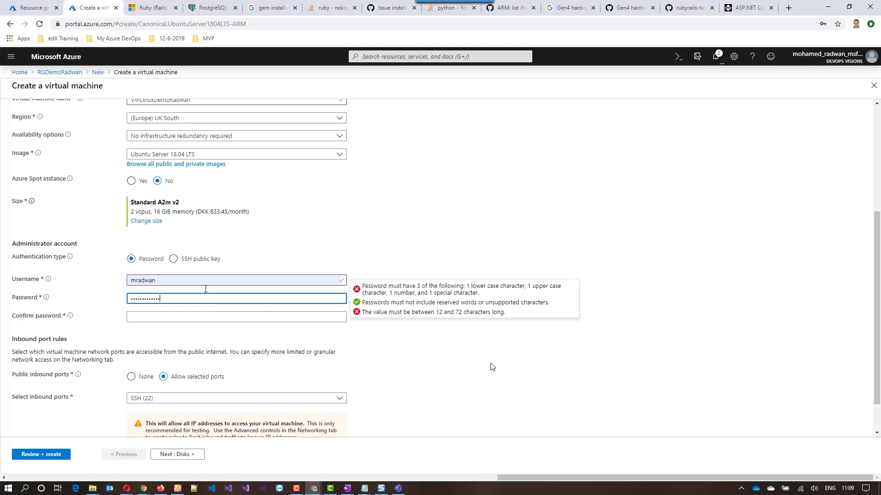
{"action": "type", "text": "••"}
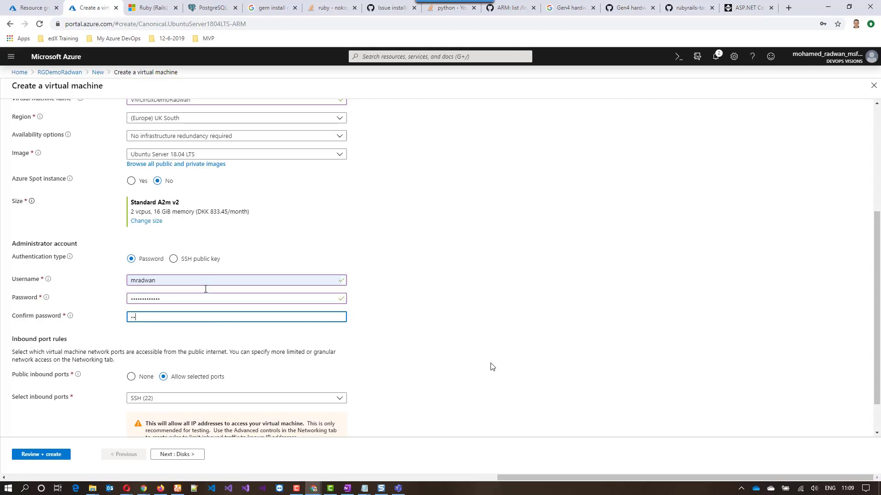
{"action": "type", "text": "••••"}
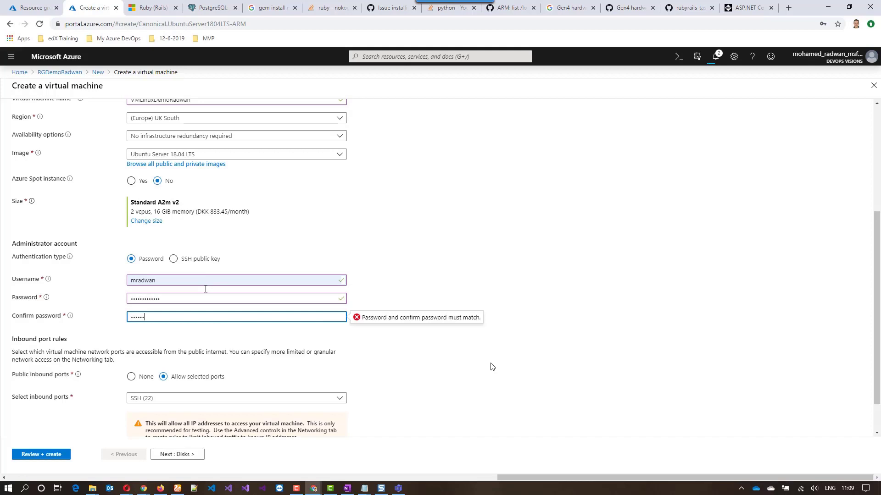
{"action": "type", "text": "•••••"}
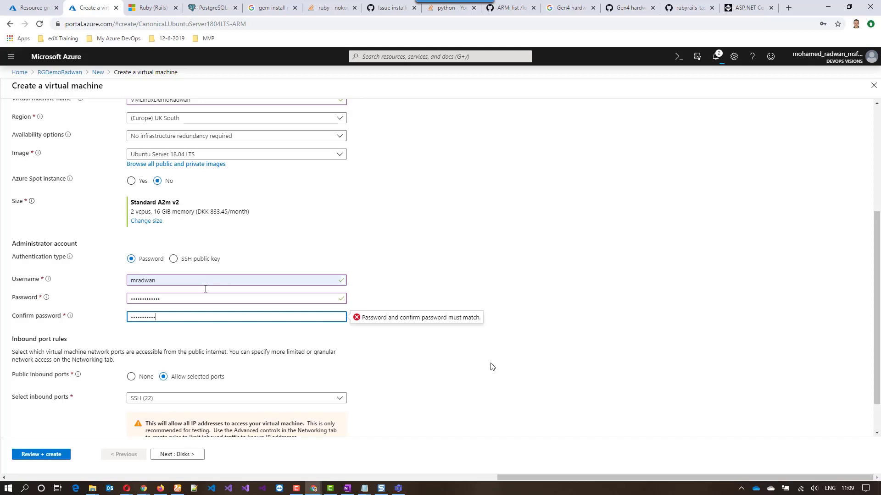
{"action": "scroll", "scroll_direction": "down", "scroll_amount": 3}
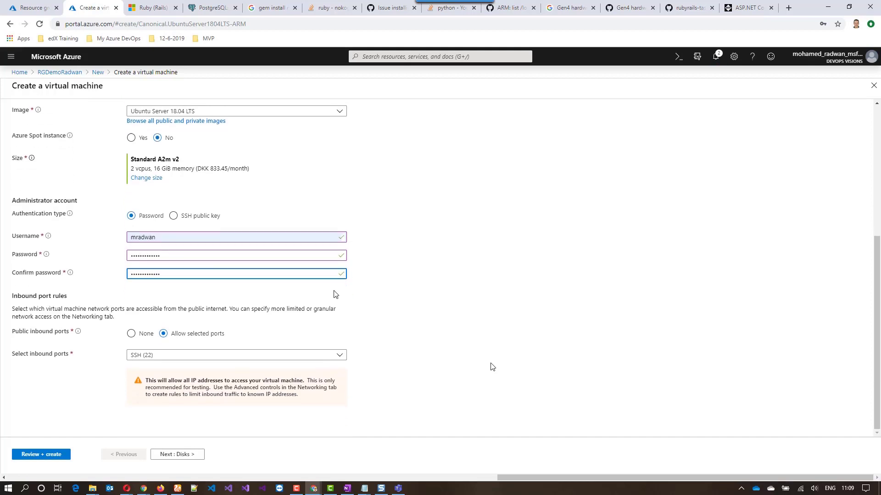
{"action": "left_click", "coordinate": [41, 455]}
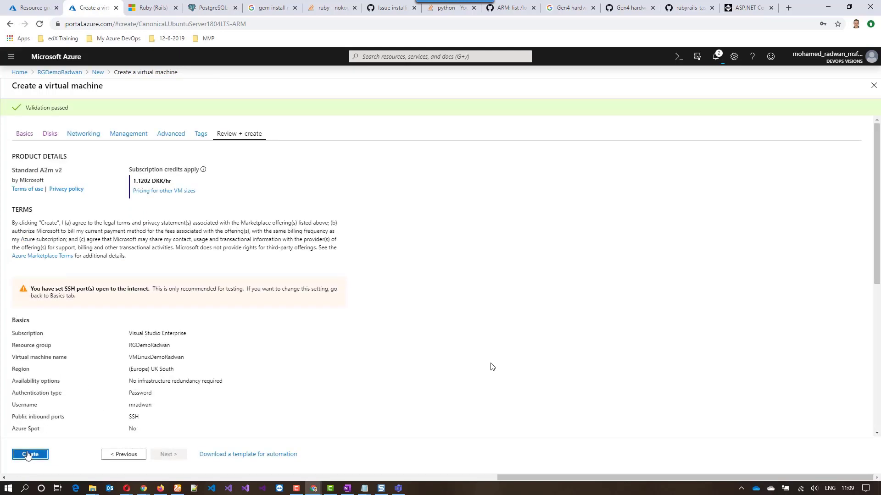
- Create the Linux VM, refresh RGDemoRadwan, and open VMWinDemoRadwan
{"action": "left_click", "coordinate": [29, 455]}
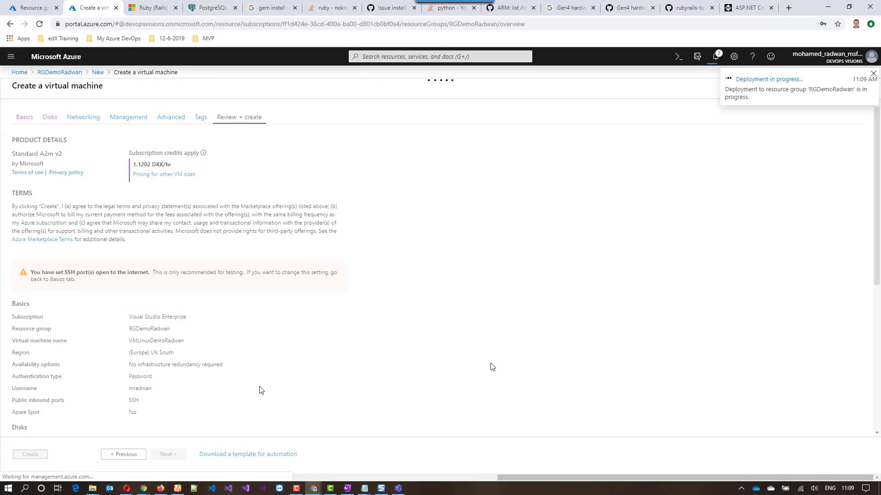
{"action": "left_click", "coordinate": [30, 455]}
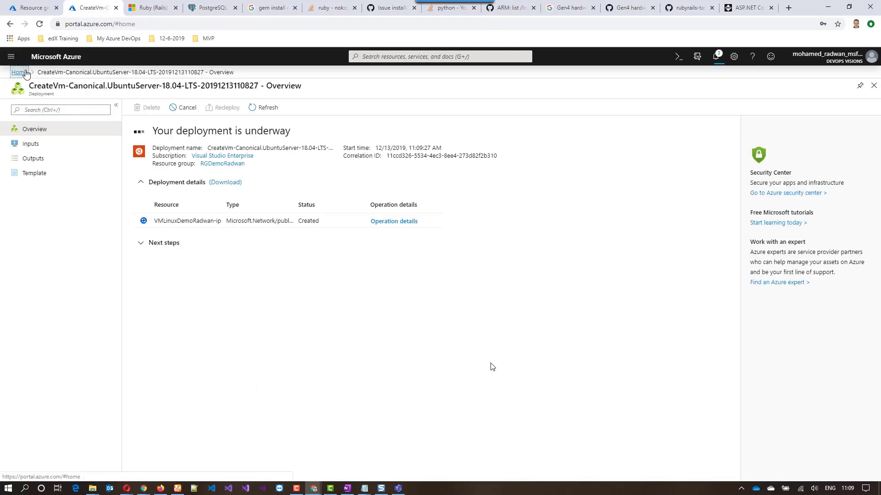
{"action": "left_click", "coordinate": [222, 164]}
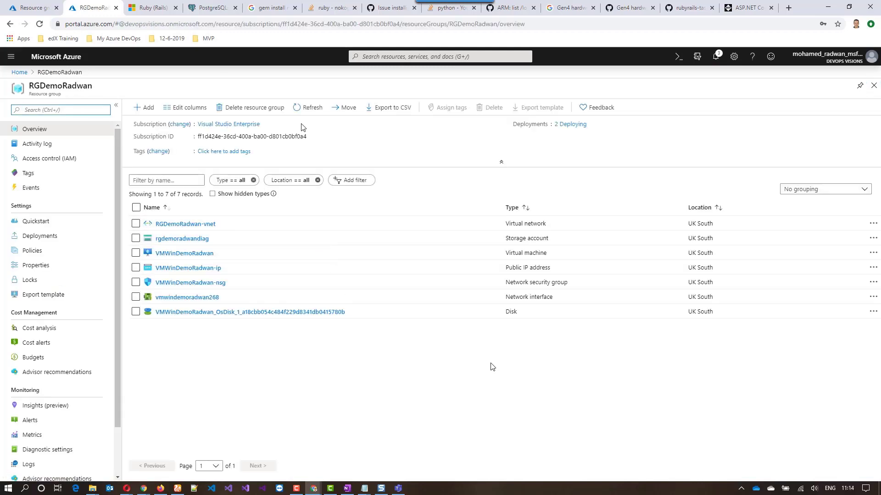
{"action": "left_click", "coordinate": [308, 107]}
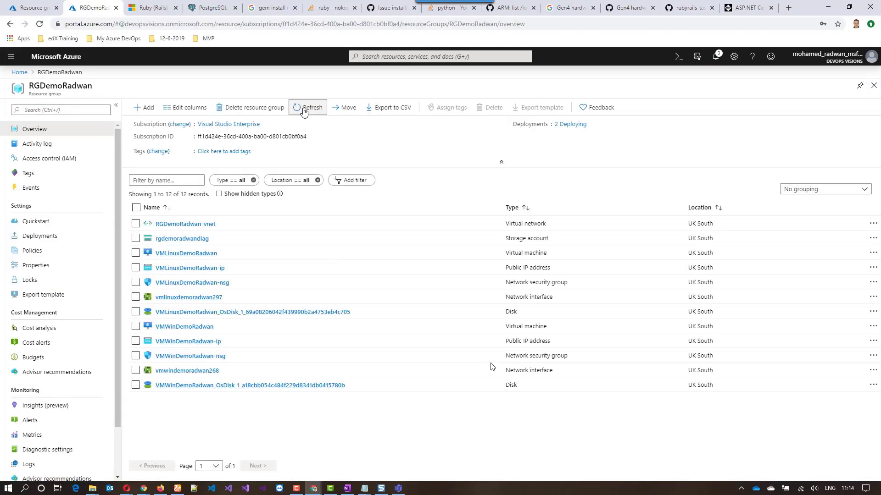
{"action": "mouse_move", "coordinate": [185, 326]}
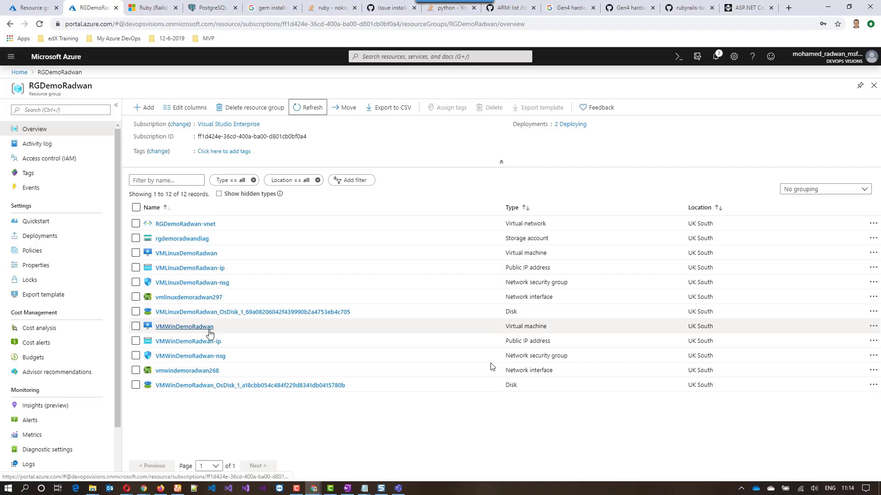
{"action": "left_click", "coordinate": [184, 326]}
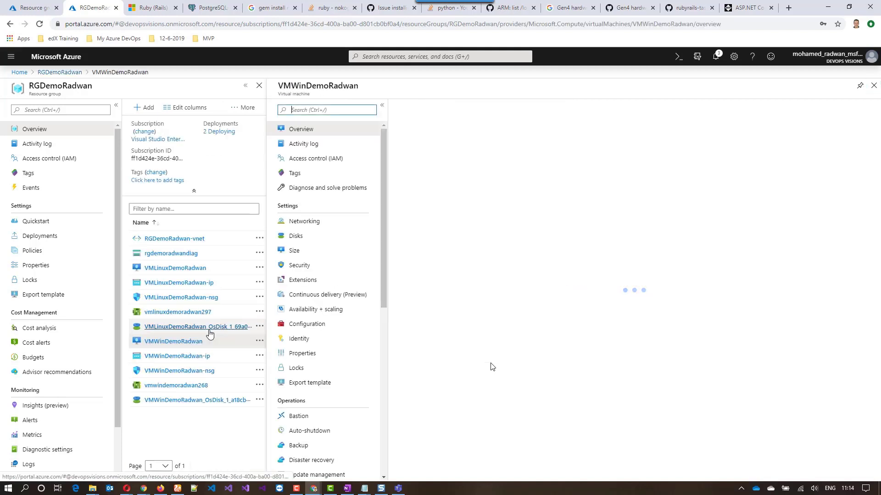
- Dismiss deployment notifications and download the Windows VM's RDP connection file
{"action": "left_click", "coordinate": [173, 340]}
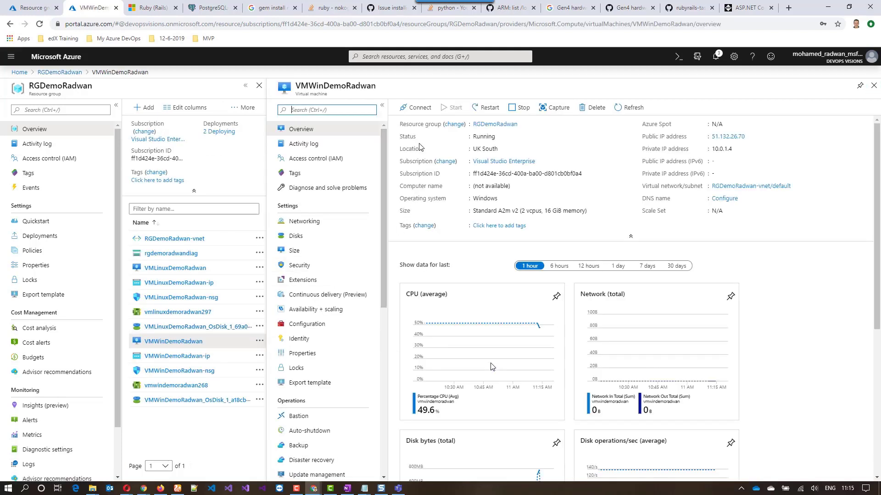
{"action": "left_click", "coordinate": [715, 56]}
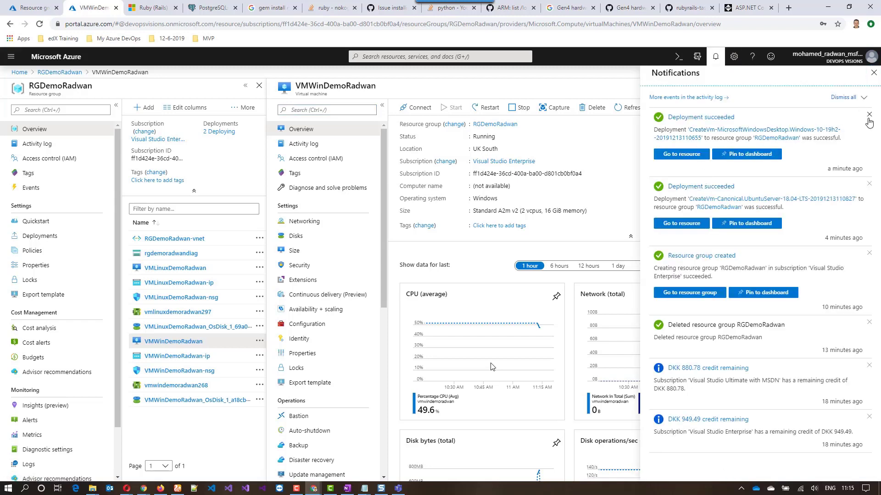
{"action": "left_click", "coordinate": [842, 98]}
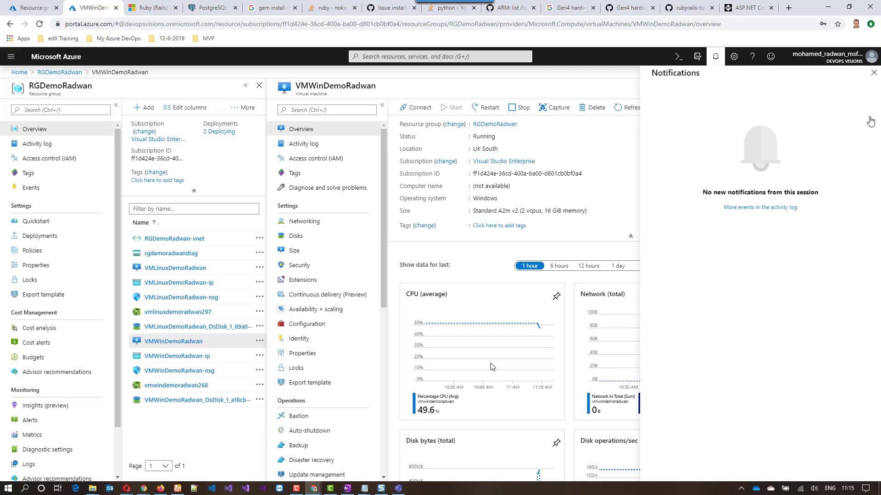
{"action": "left_click", "coordinate": [873, 72]}
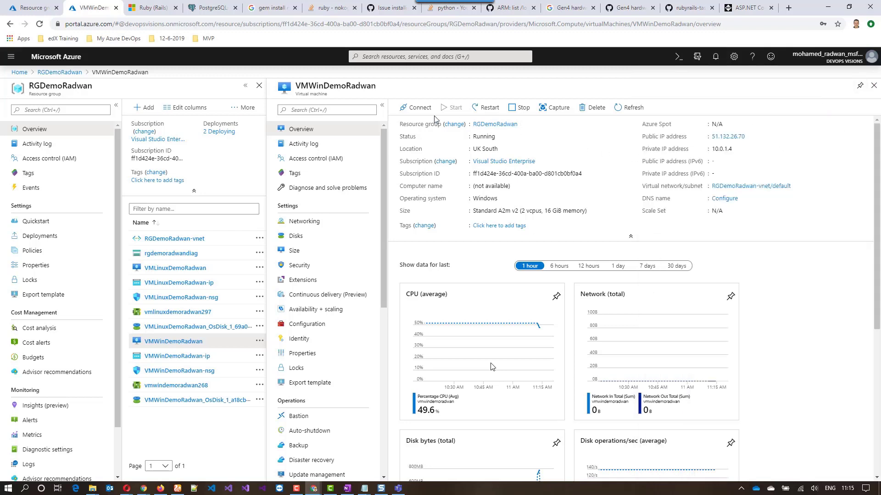
{"action": "left_click", "coordinate": [417, 108]}
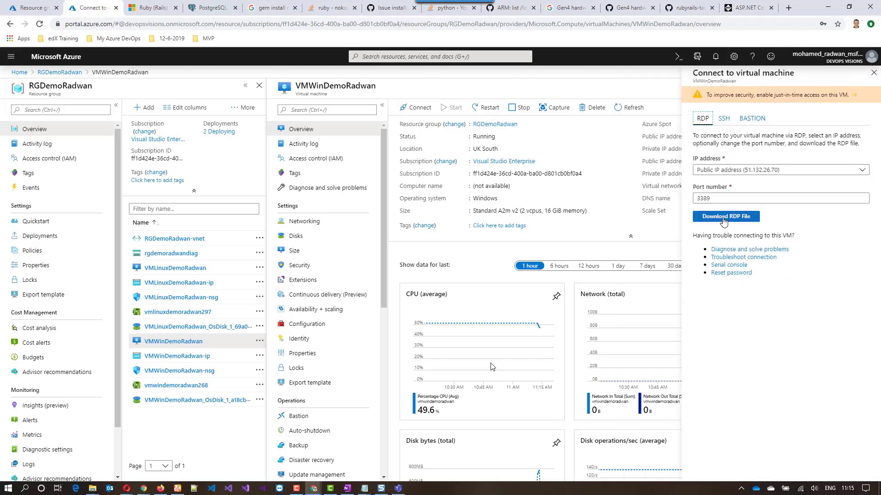
{"action": "left_click", "coordinate": [725, 216]}
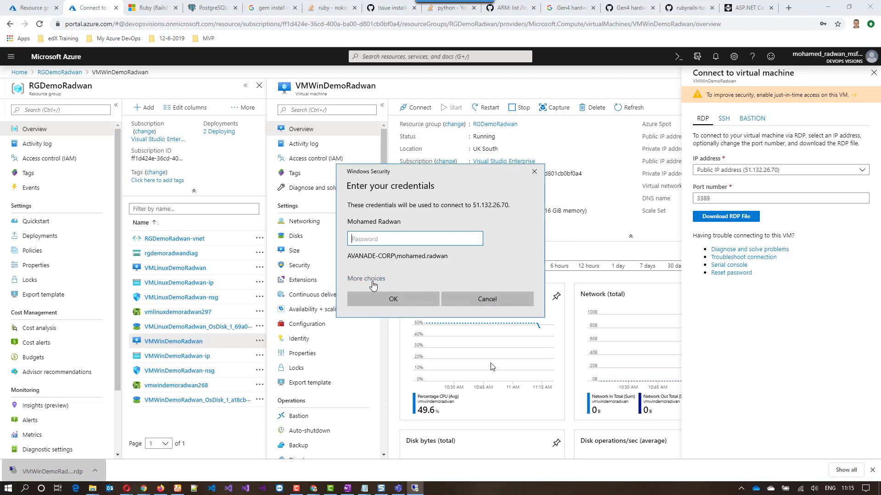
- Sign in as .\mradwan with its password and accept the certificate warning
{"action": "left_click", "coordinate": [365, 278]}
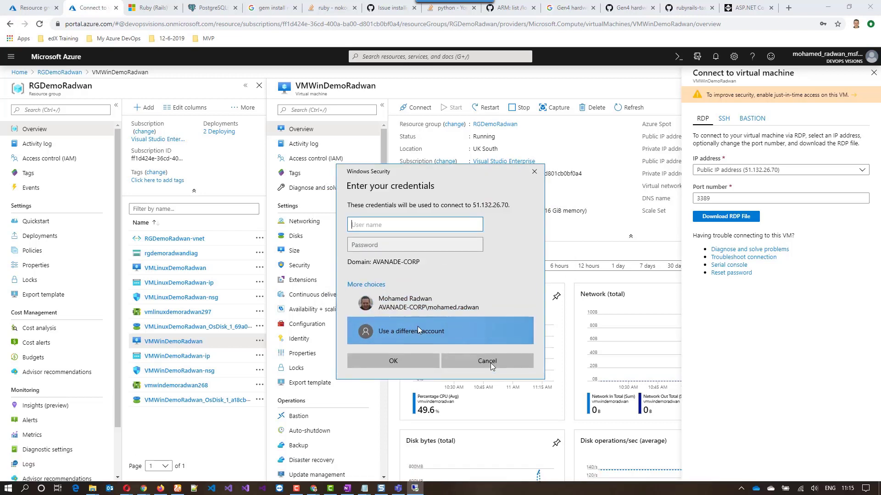
{"action": "type", "text": ".\\mradwan"}
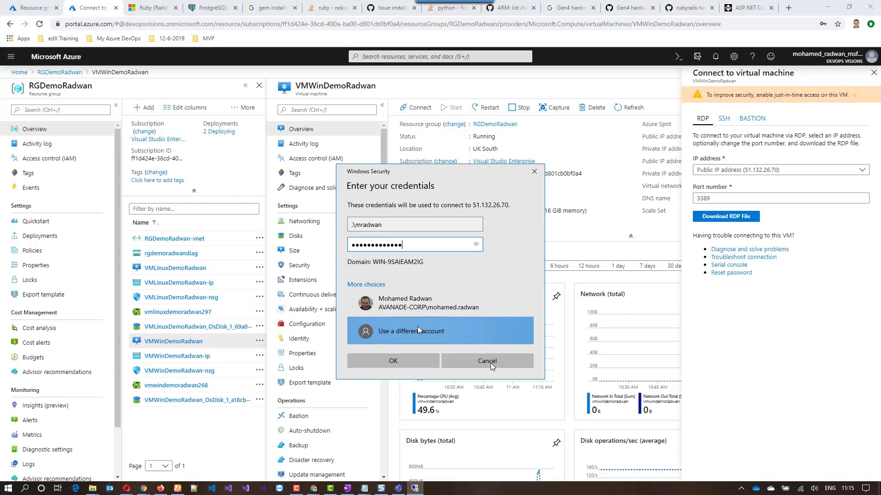
{"action": "left_click", "coordinate": [393, 361]}
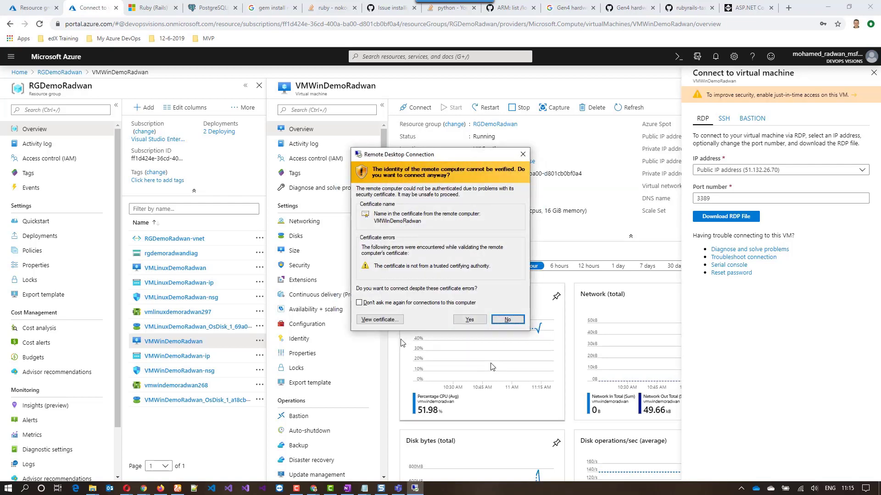
{"action": "left_click", "coordinate": [468, 319]}
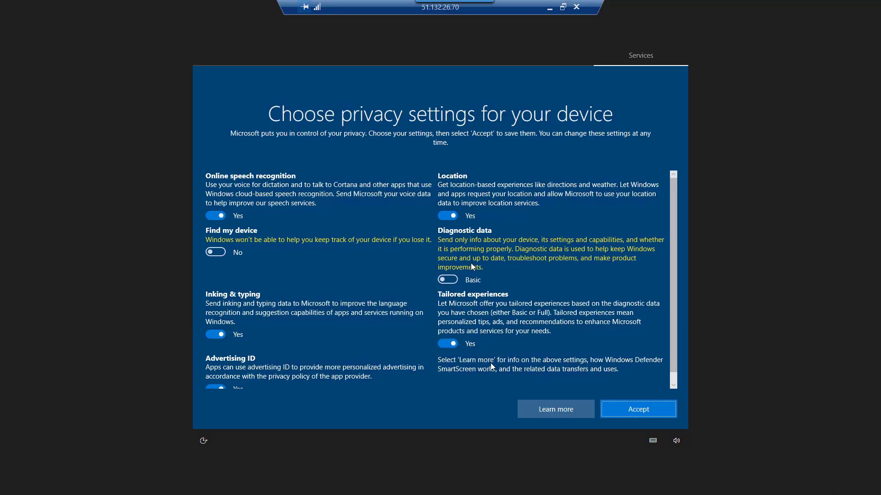
- Accept Windows privacy settings, then download and install Chrome via Edge with usage statistics off
{"action": "left_click", "coordinate": [637, 408]}
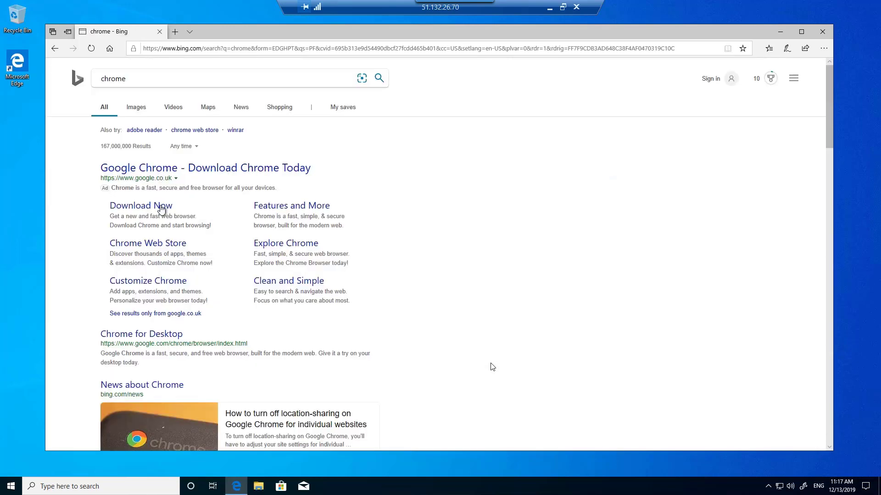
{"action": "left_click", "coordinate": [141, 206]}
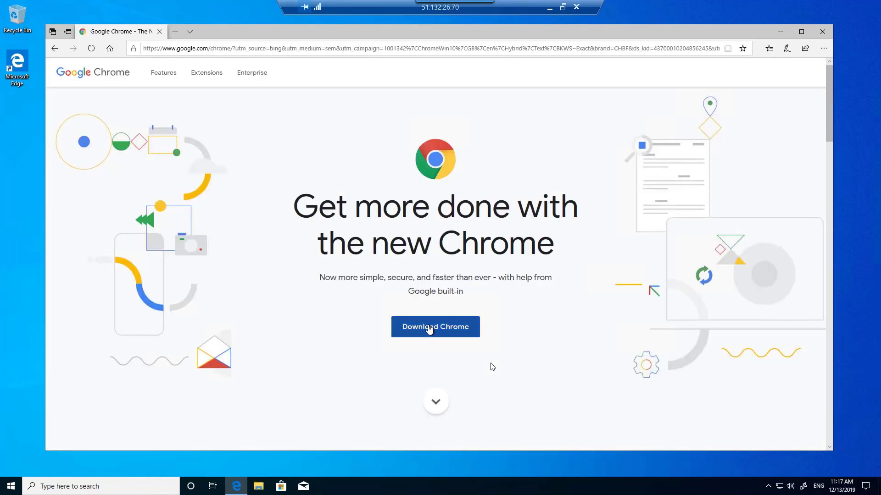
{"action": "left_click", "coordinate": [435, 327]}
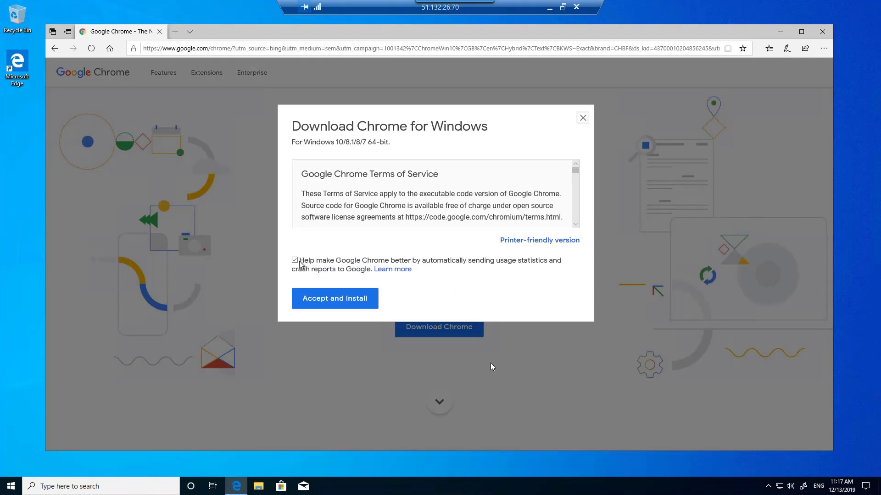
{"action": "left_click", "coordinate": [295, 260]}
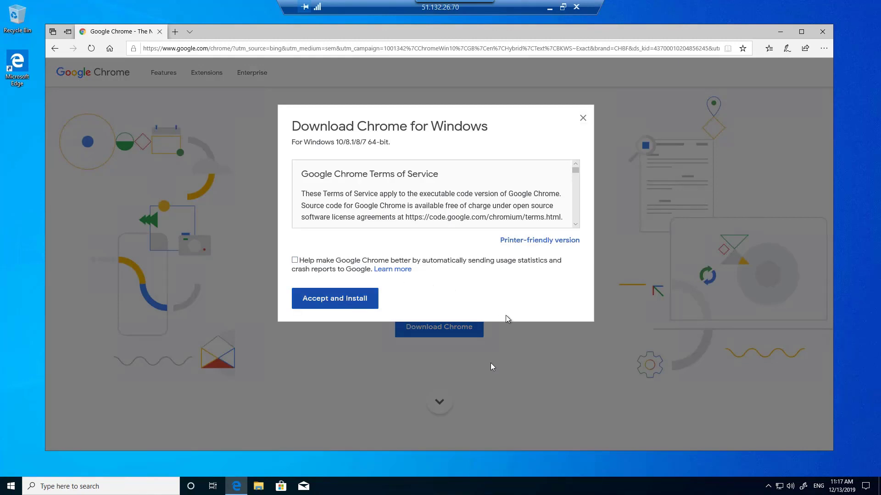
{"action": "left_click", "coordinate": [334, 298]}
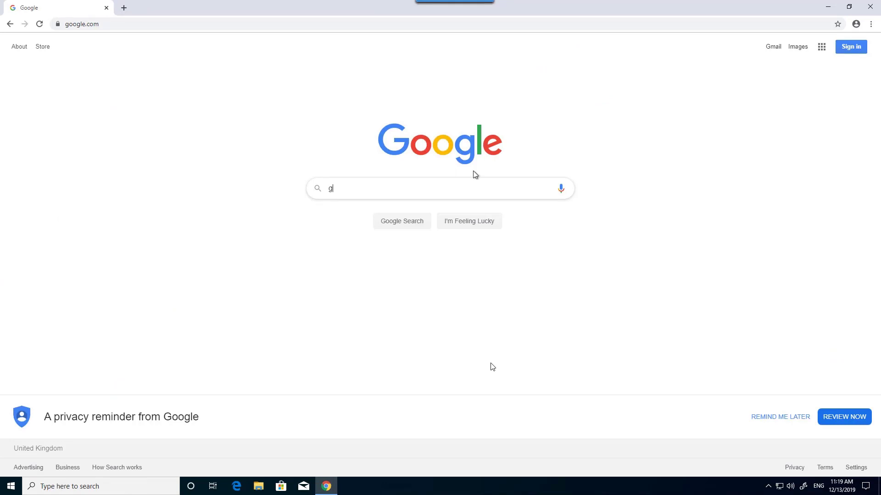
- Download the 64-bit Git for Windows installer from git-scm.com and launch it
{"action": "type", "text": "it win"}
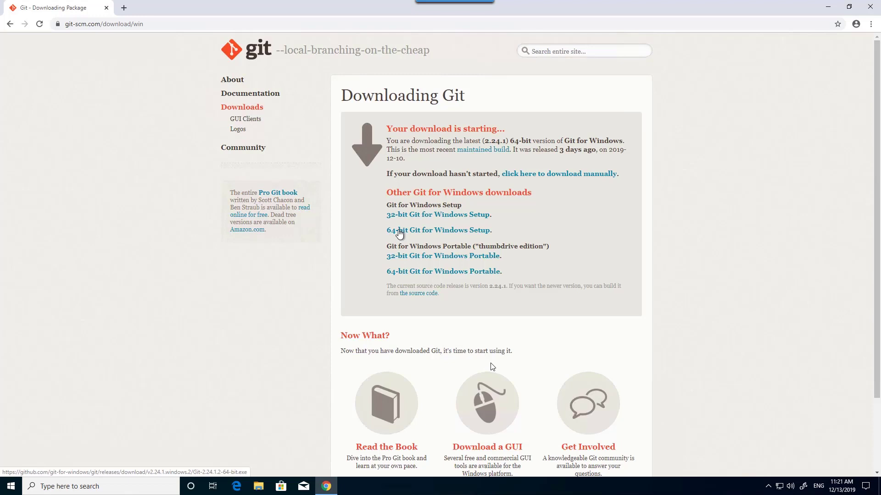
{"action": "left_click", "coordinate": [438, 231]}
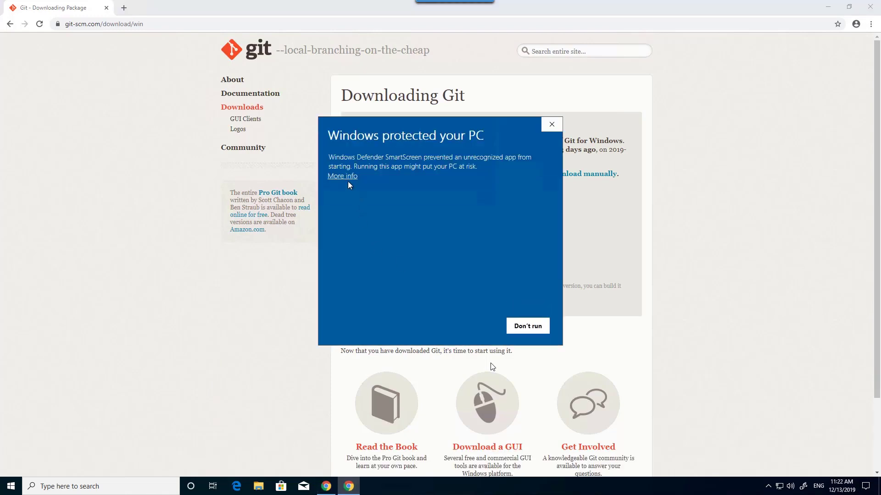
- Run the installer past SmartScreen and install Git 2.24.1 with default components, Vim and OpenSSL
{"action": "left_click", "coordinate": [341, 176]}
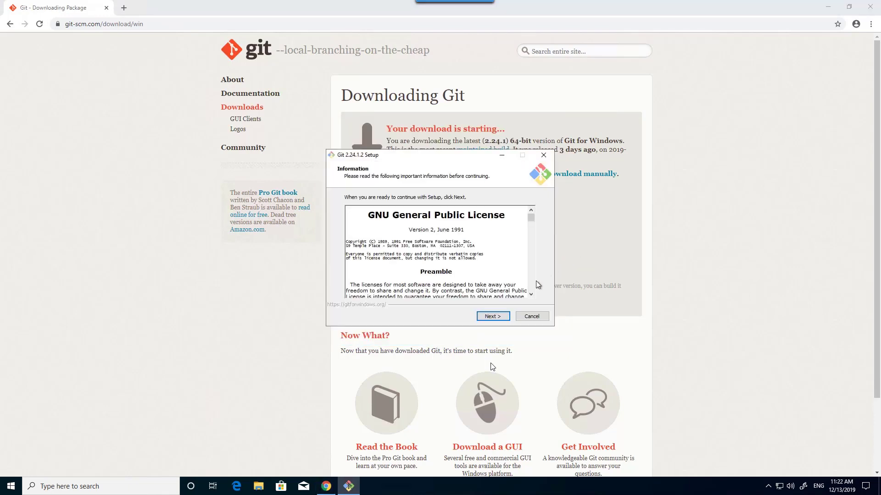
{"action": "left_click", "coordinate": [491, 316]}
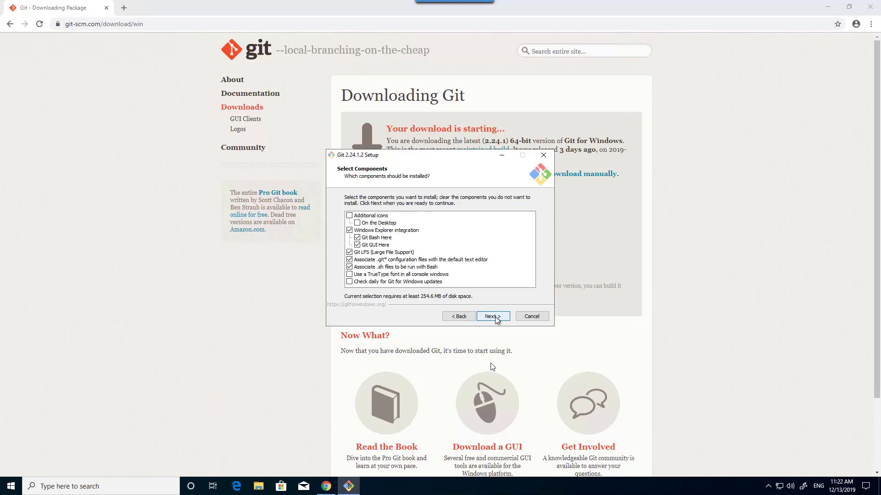
{"action": "left_click", "coordinate": [489, 316]}
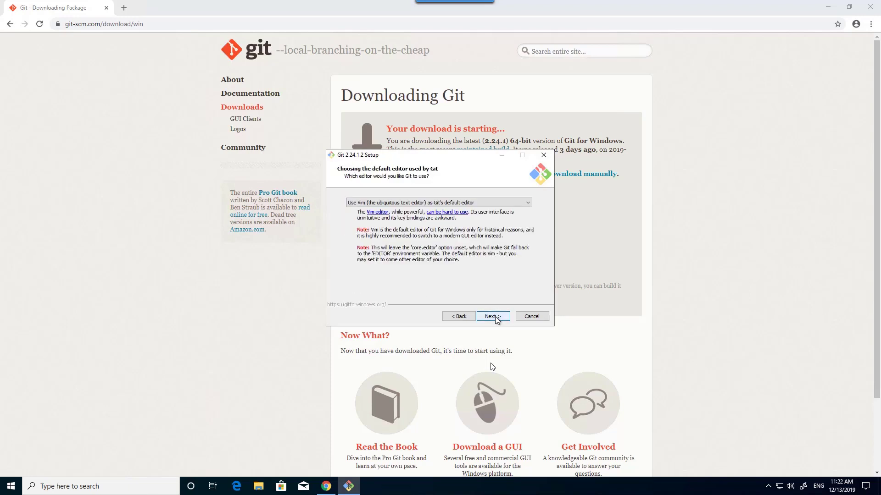
{"action": "left_click", "coordinate": [489, 316]}
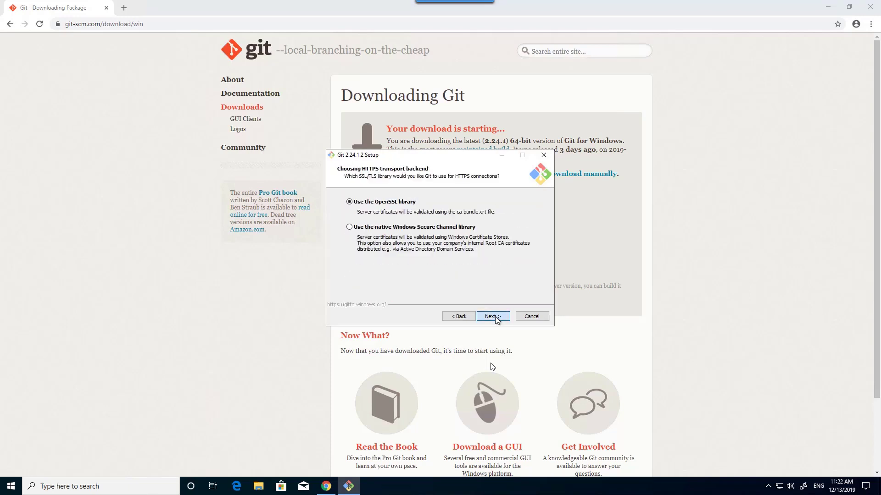
{"action": "left_click", "coordinate": [490, 316]}
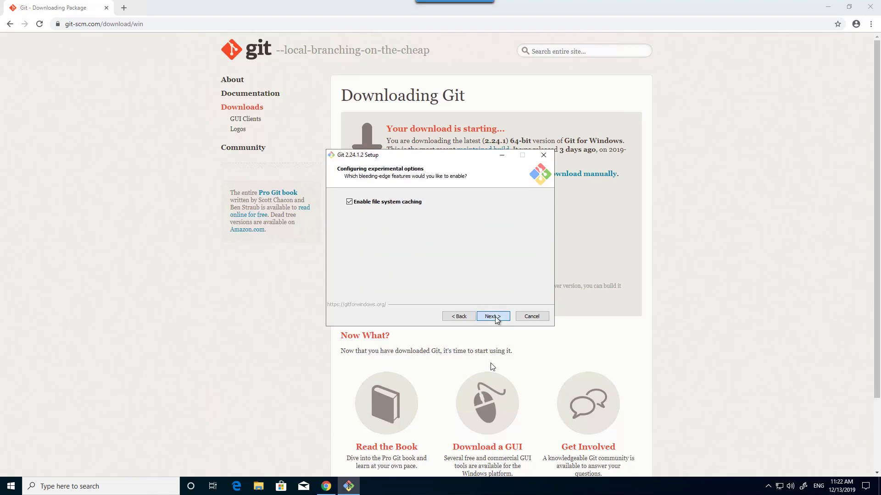
{"action": "left_click", "coordinate": [490, 316]}
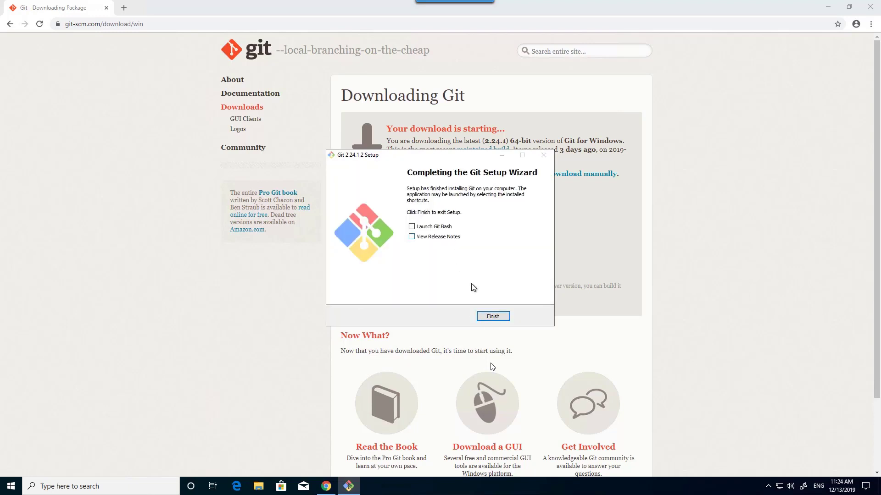
{"action": "left_click", "coordinate": [492, 315]}
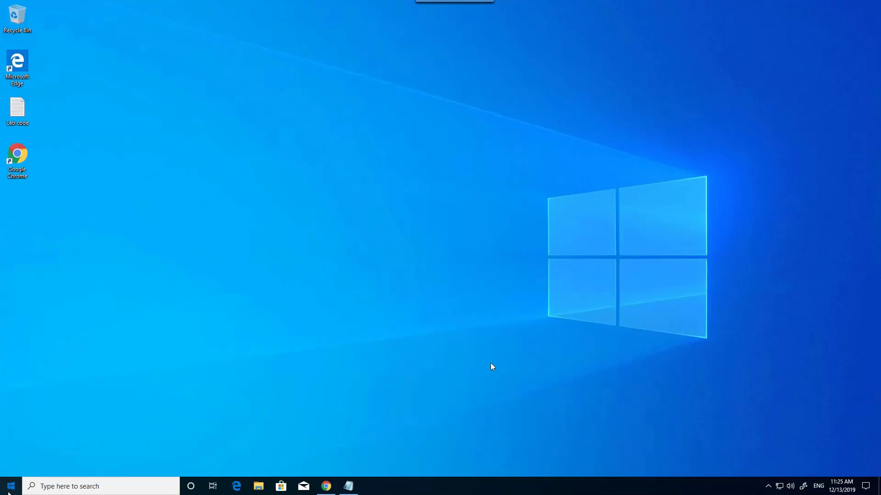
- Pin Git Bash to the taskbar and launch a Git Bash terminal
{"action": "left_click", "coordinate": [8, 486]}
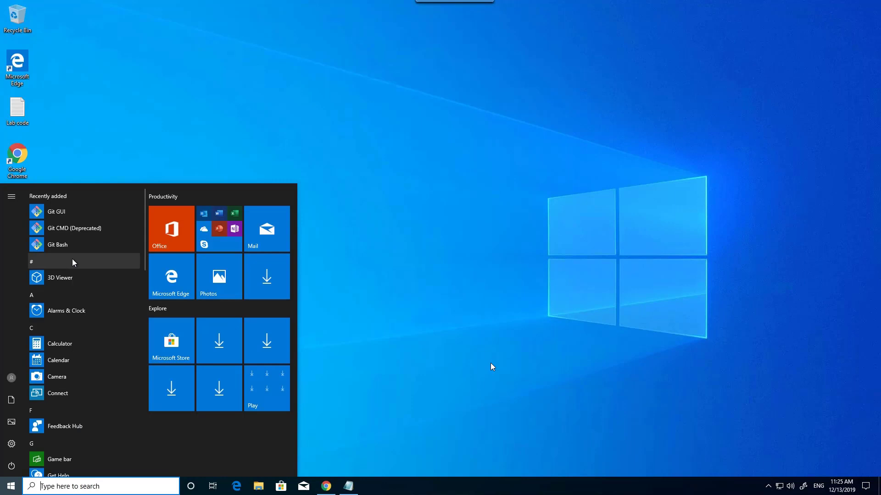
{"action": "right_click", "coordinate": [72, 261]}
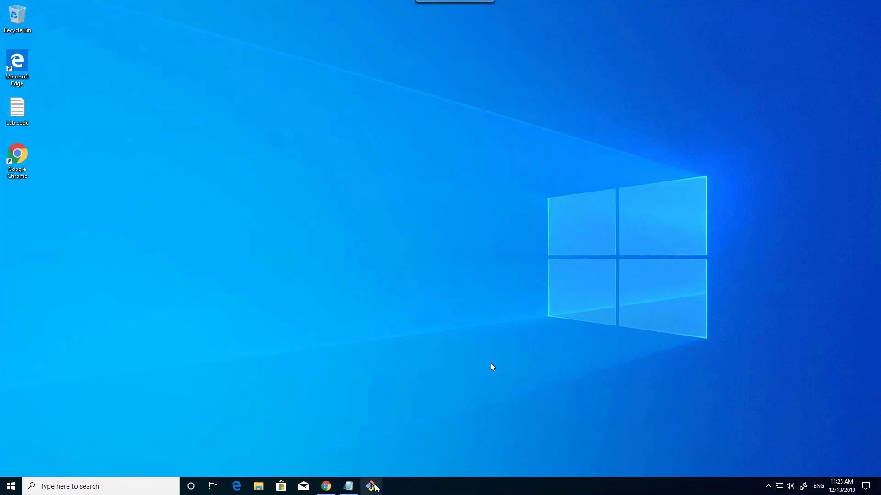
{"action": "left_click", "coordinate": [372, 486]}
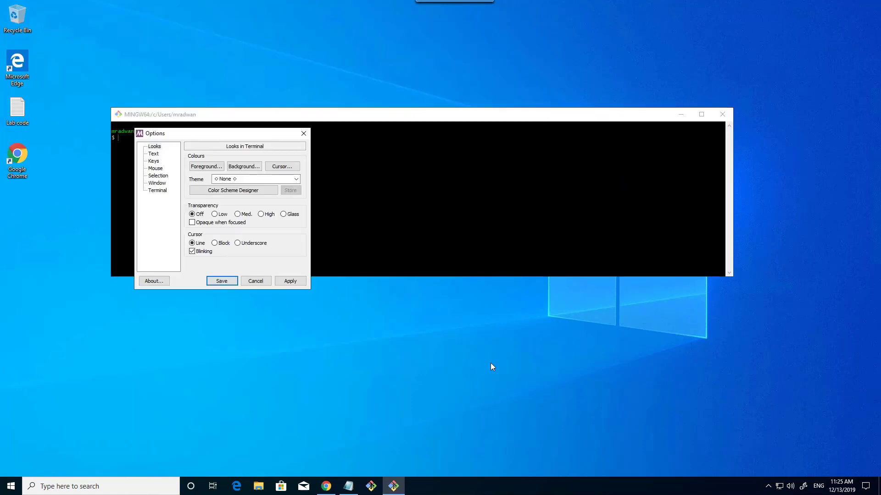
- Review the Git Bash font under Options > Text and widen the terminal window
{"action": "left_click", "coordinate": [153, 154]}
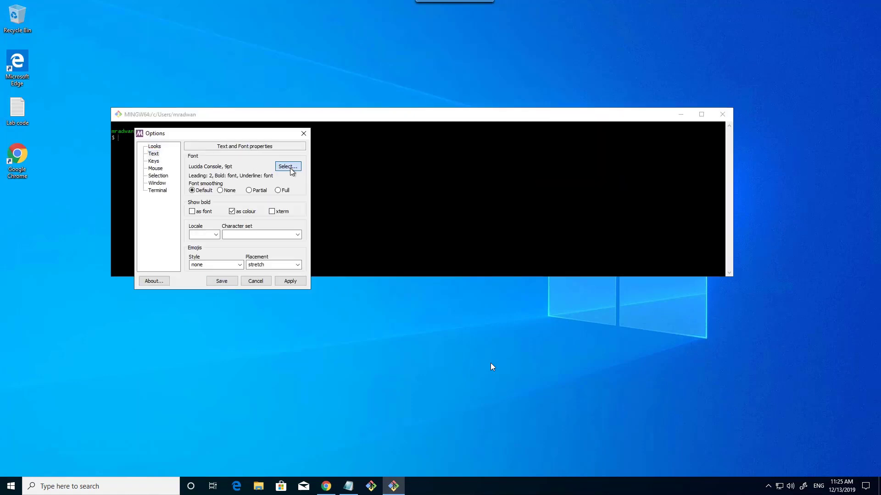
{"action": "left_click", "coordinate": [288, 166]}
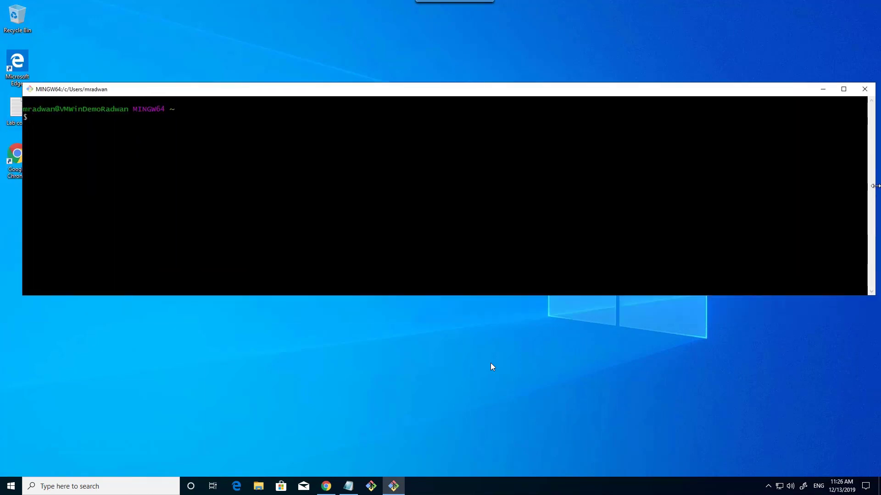
{"action": "left_click_drag", "start_coordinate": [70, 89], "coordinate": [480, 84]}
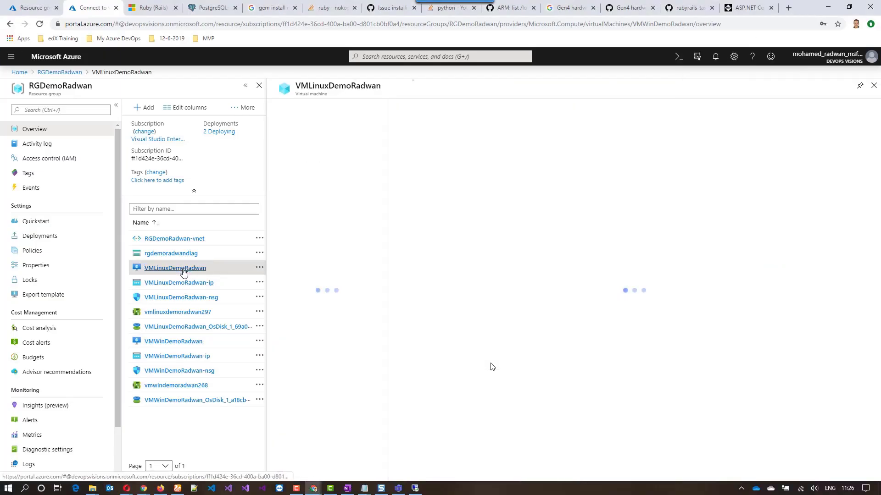
- Open the VMLinuxDemoRadwan overview and copy its public IP 51.132.26.74
{"action": "left_click", "coordinate": [174, 267]}
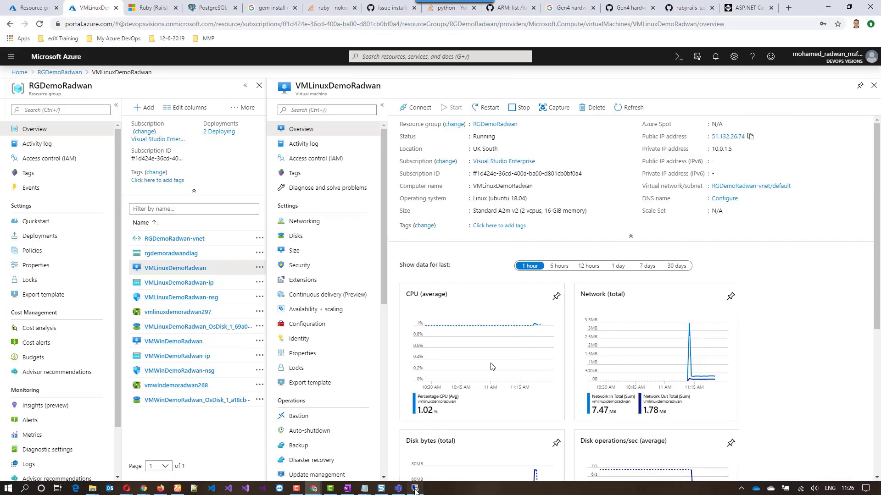
{"action": "left_click", "coordinate": [414, 488]}
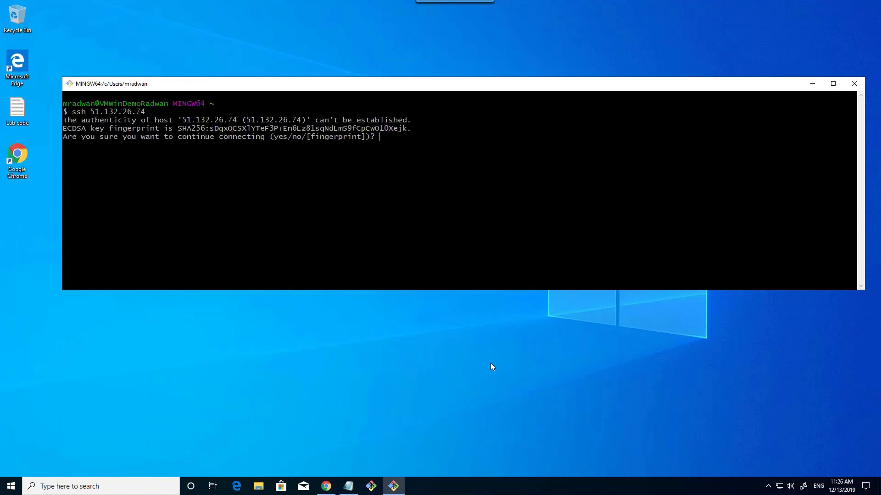
- SSH into 51.132.26.74, accept the fingerprint, check git --version shows 2.17.1, and clear
{"action": "type", "text": "y"}
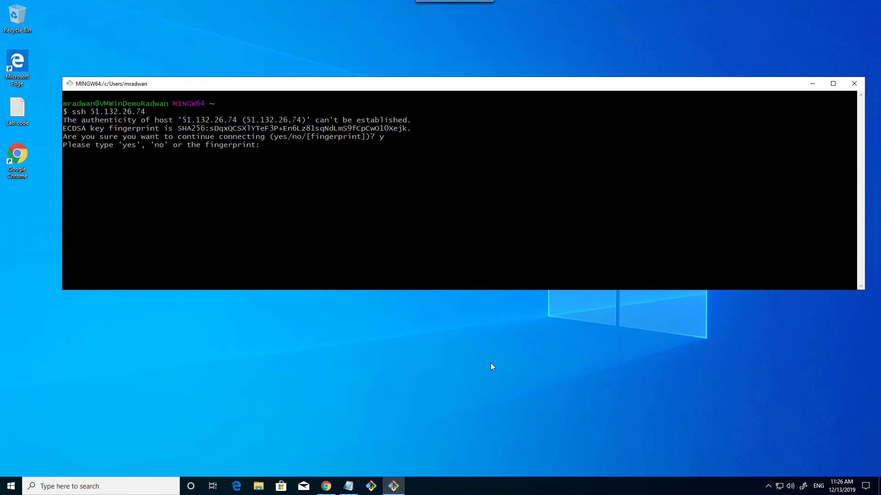
{"action": "type", "text": "ye"}
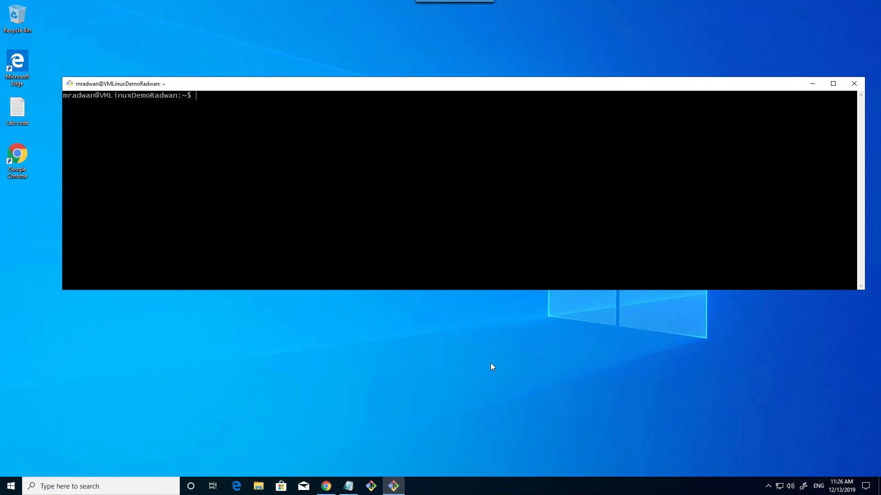
{"action": "type", "text": "git --version"}
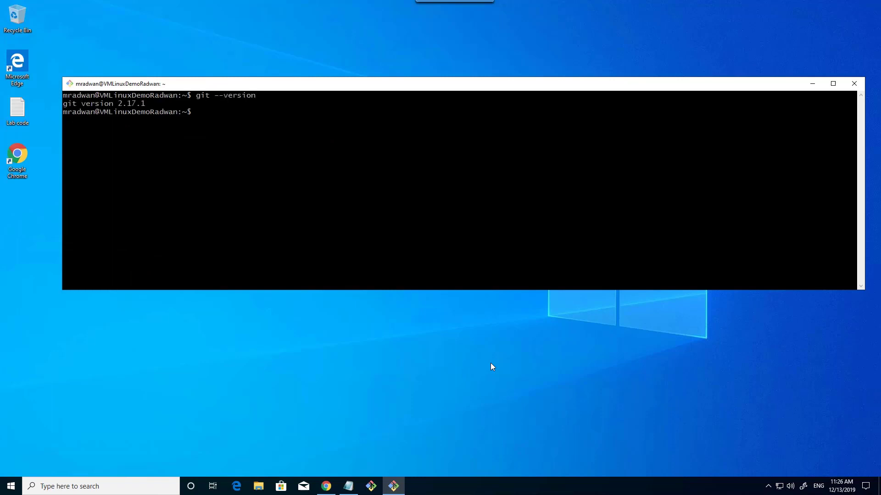
{"action": "type", "text": "c"}
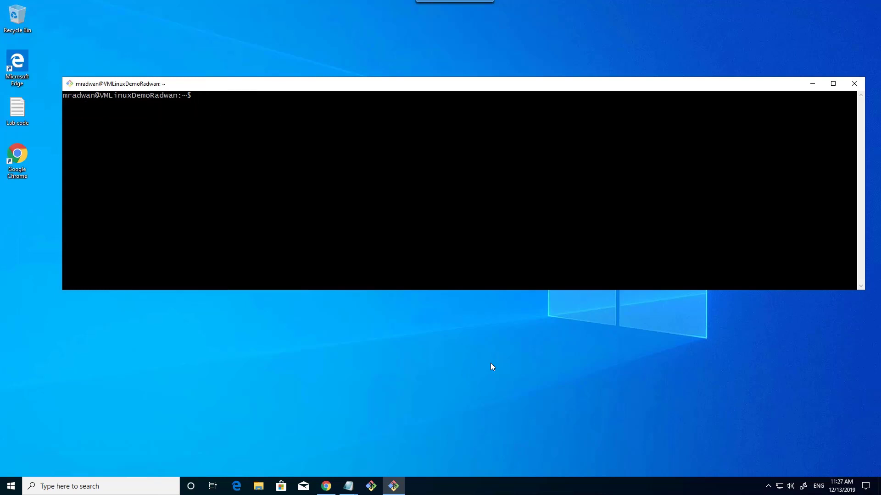
- Run sudo apt-get update, then sudo apt install postgresql postgresql-contrib
{"action": "type", "text": "sudo apt-"}
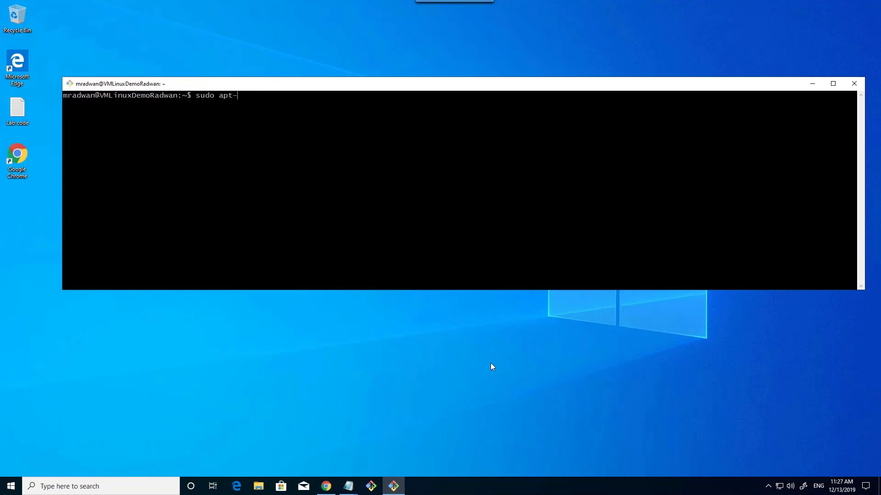
{"action": "type", "text": "get updat"}
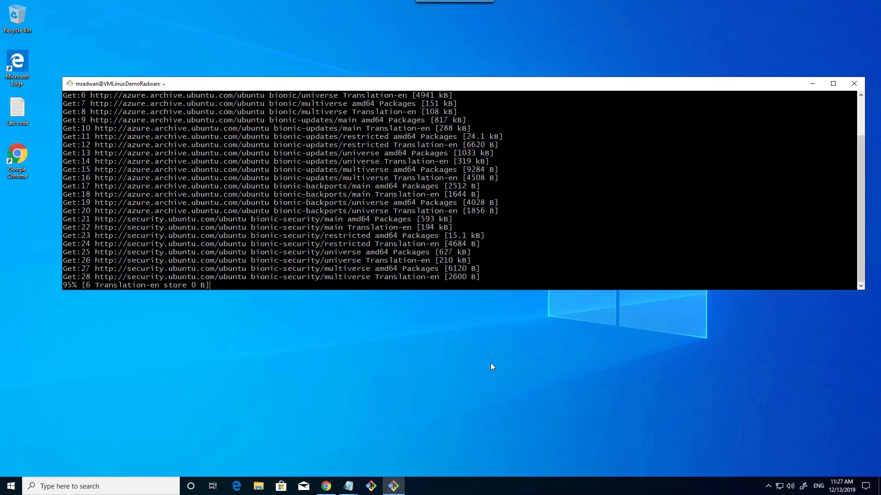
{"action": "type", "text": "sudo apt install postgresql postgresql-contrib"}
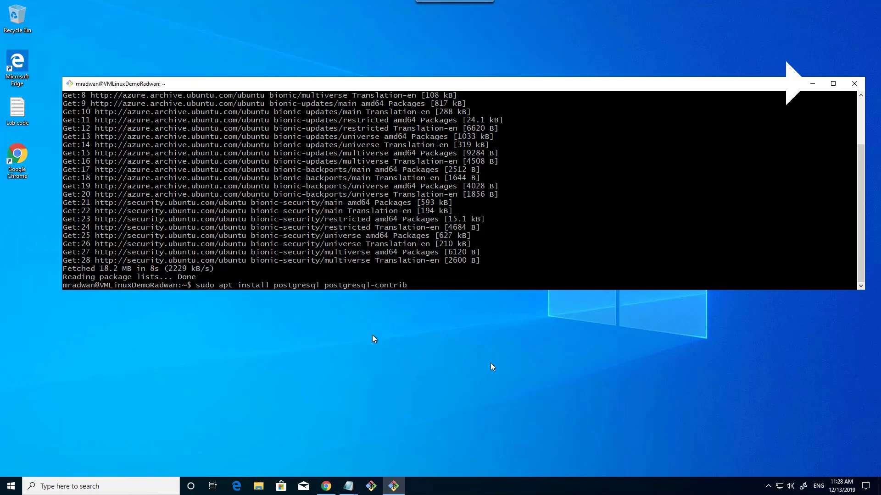
{"action": "key", "text": "Return"}
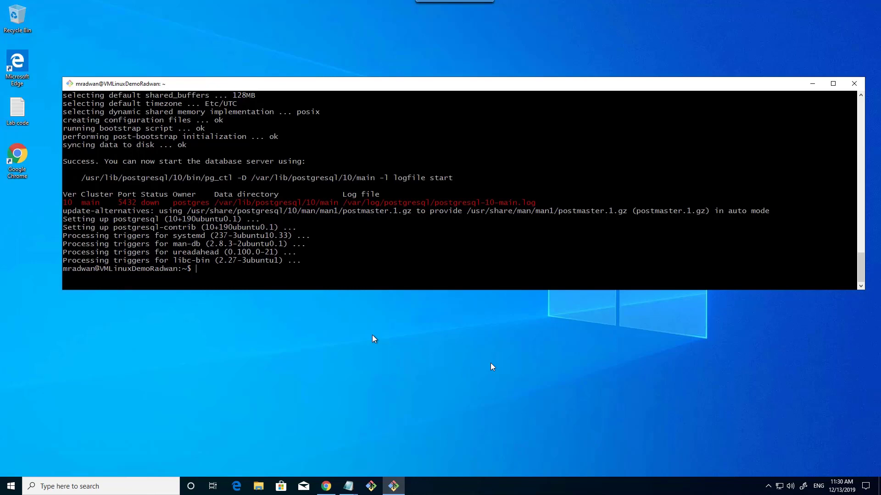
- Open psql as the postgres user with sudo -u postgres psql to confirm version 10.10
{"action": "type", "text": "sudo -u postgres psql"}
{"action": "type", "text": "\\q"}
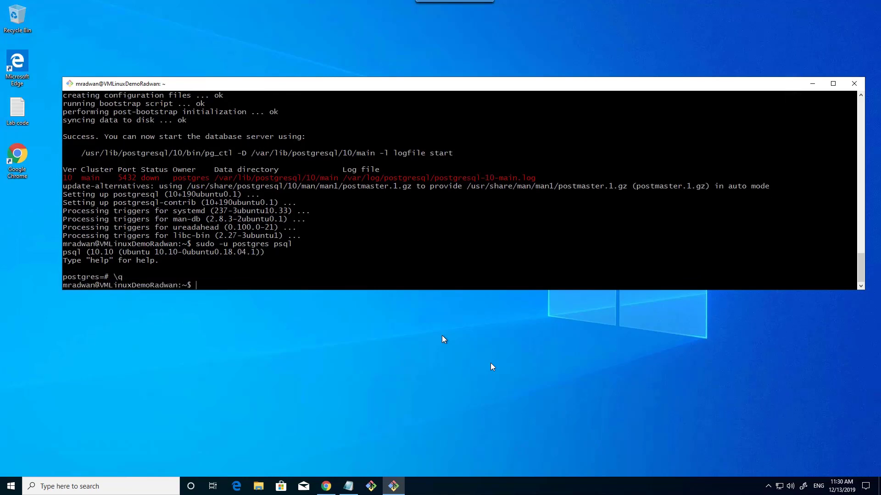
- Create database user mradwan with createuser -d, reopen psql, and type 'alter user mradwan createdb;'
{"action": "type", "text": "sudo -u postgres createuser -d mradwan"}
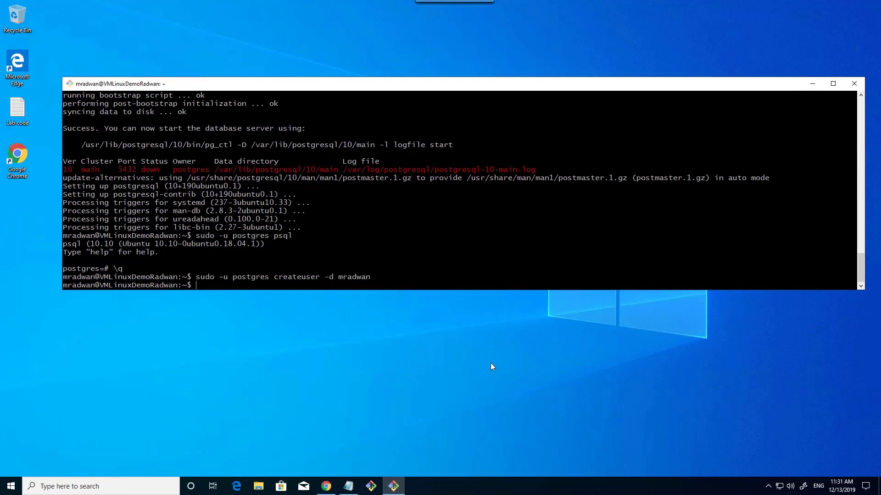
{"action": "type", "text": "sudo -u postgres createuser -d mradwan"}
{"action": "type", "text": "sudo -u postgres psql"}
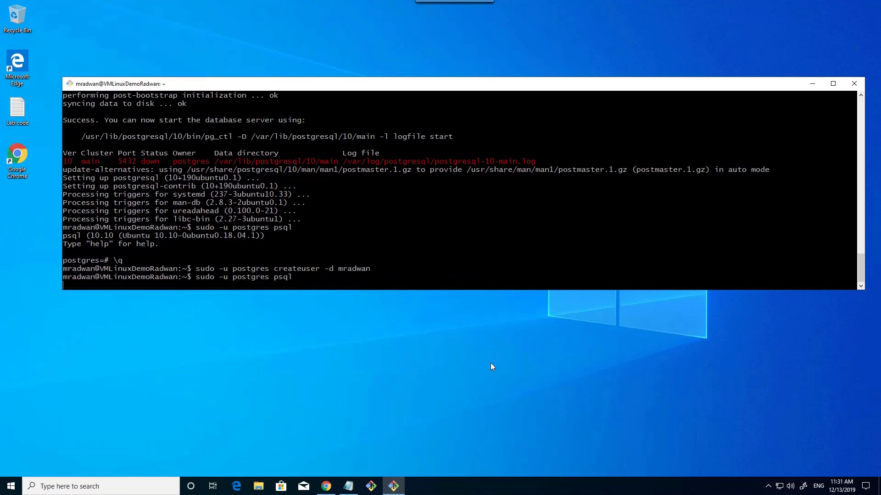
{"action": "key", "text": "Return"}
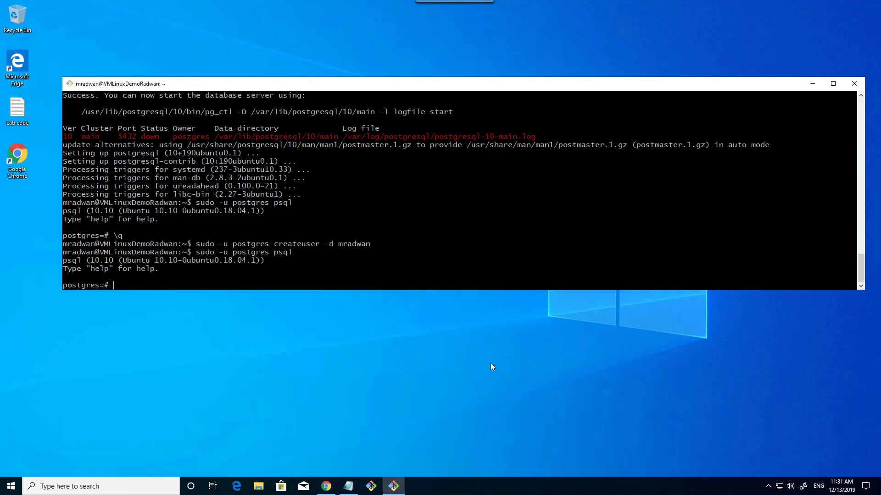
{"action": "type", "text": "alter user mradwan createdb;"}
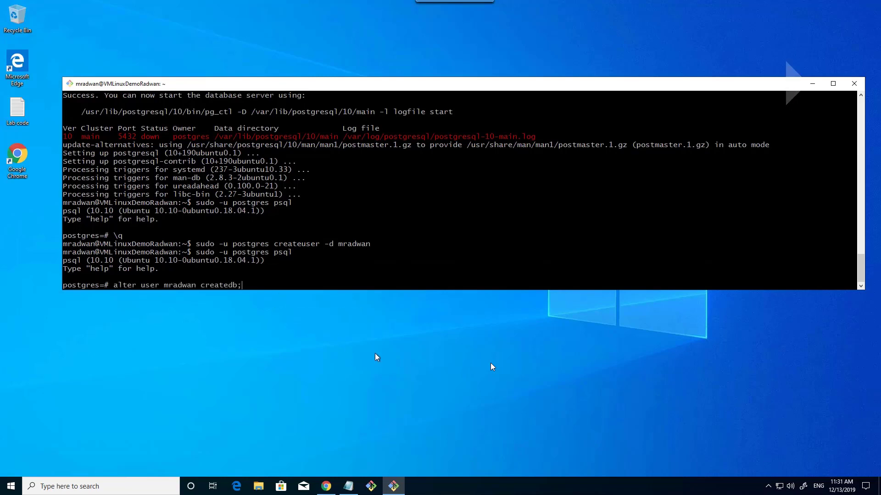